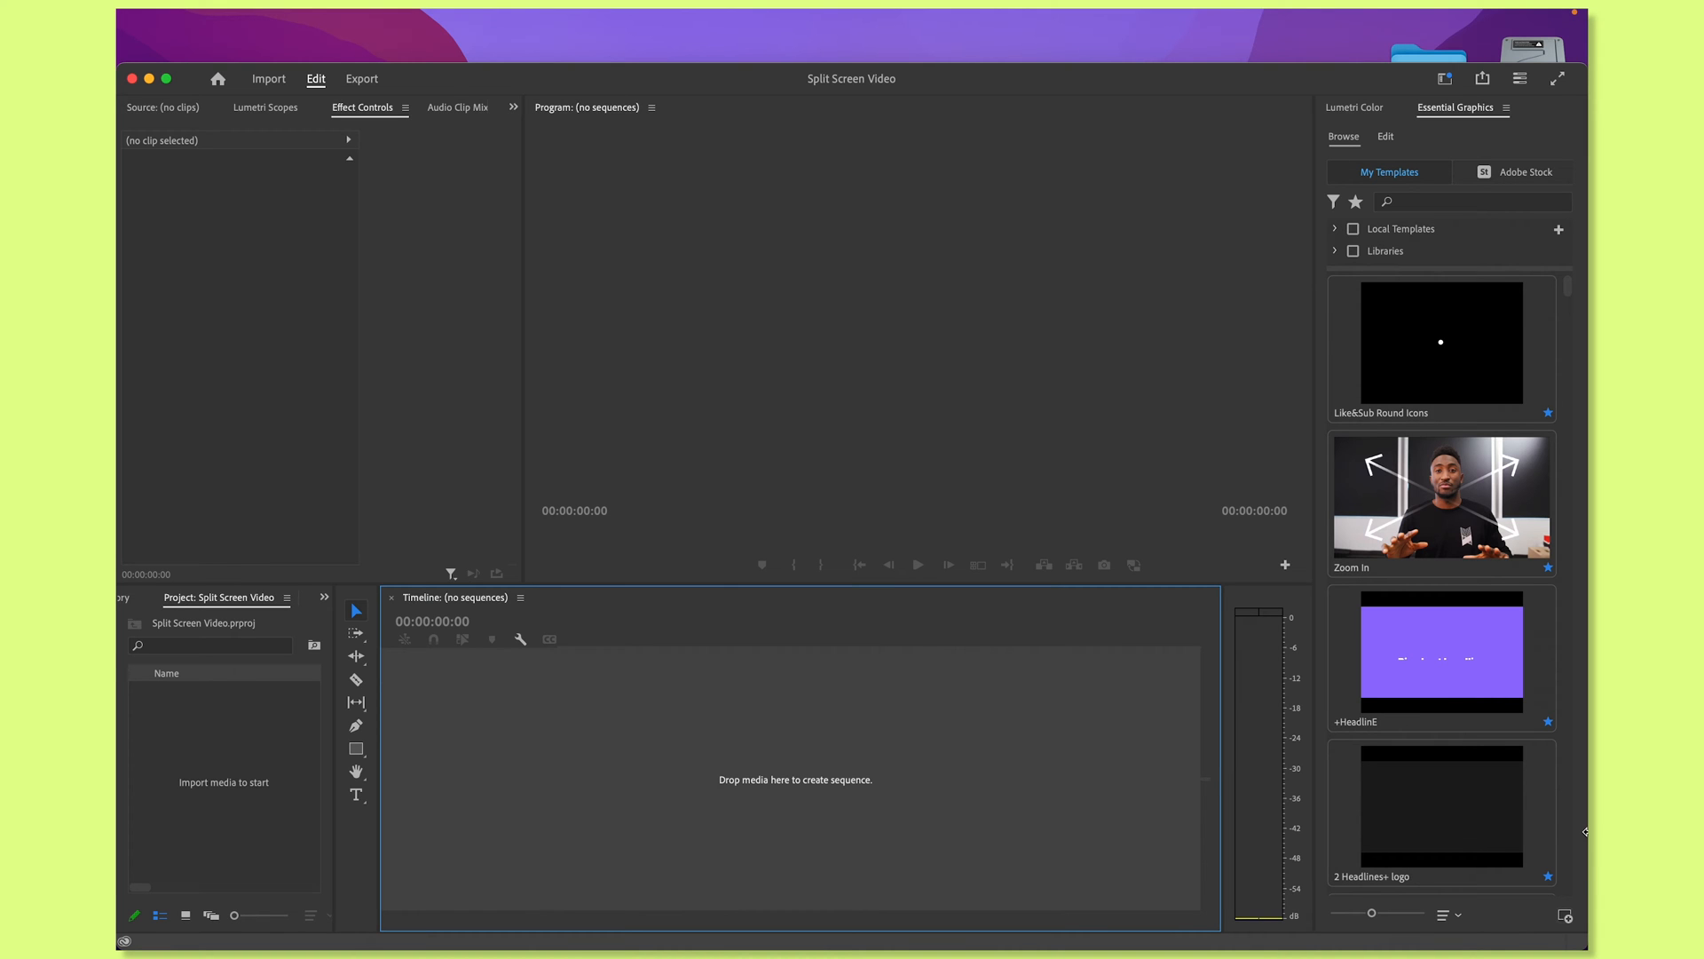
mouse_move(369, 897)
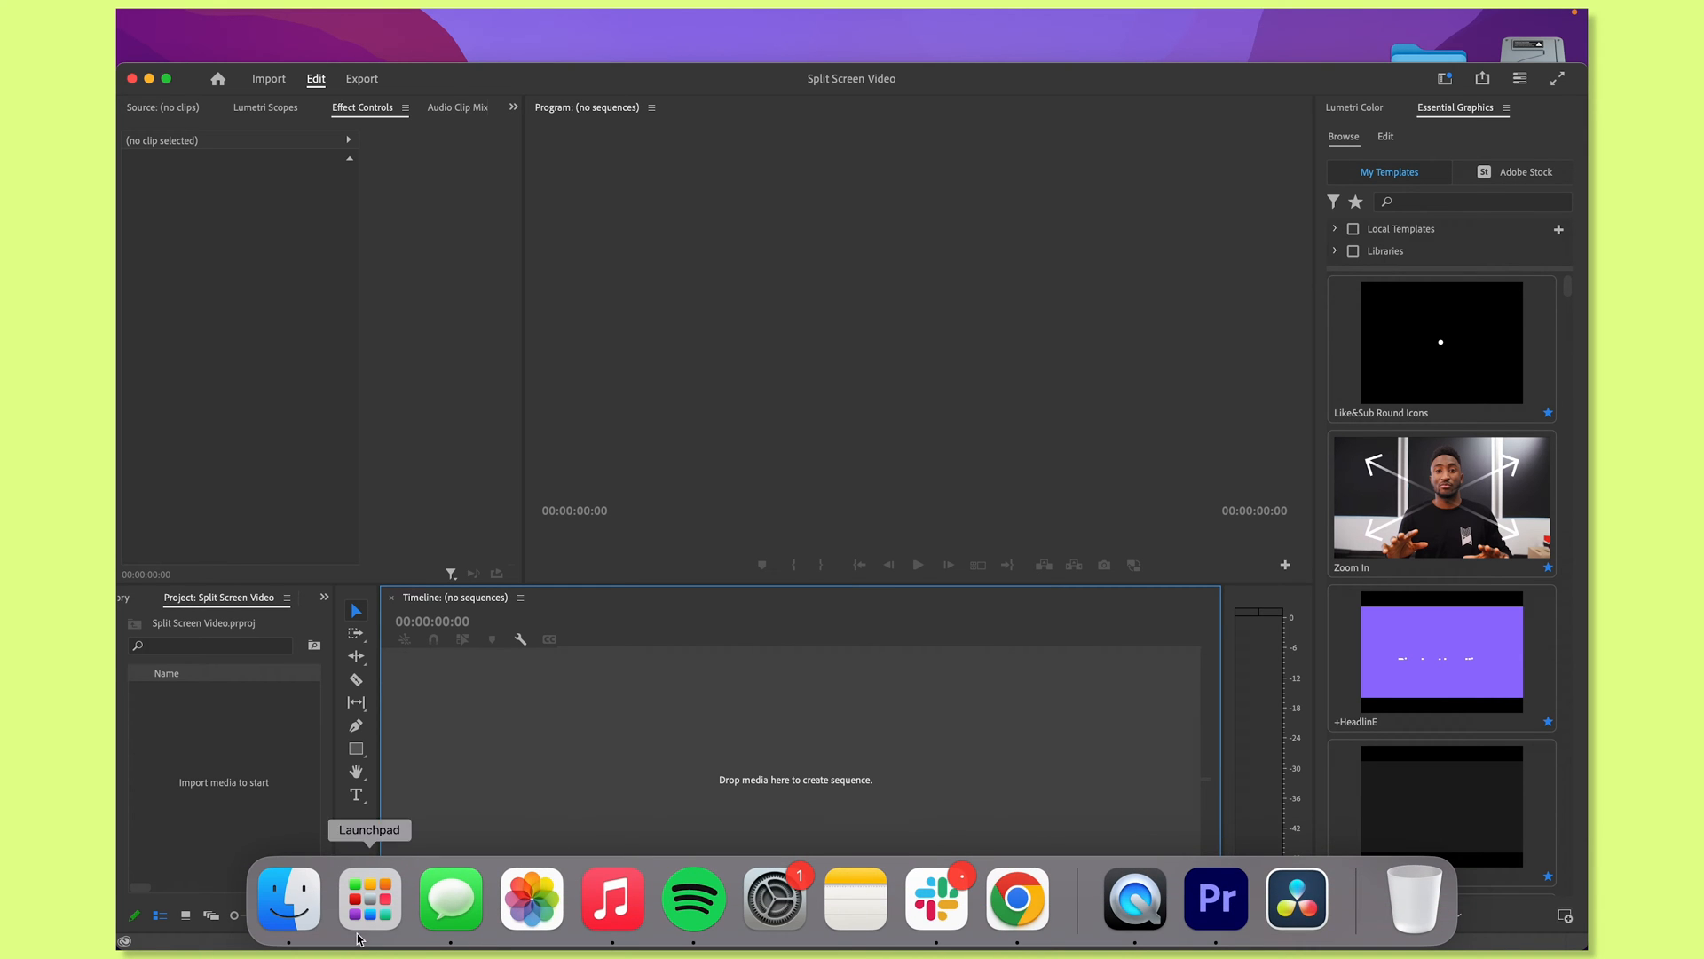
mouse_move(288, 900)
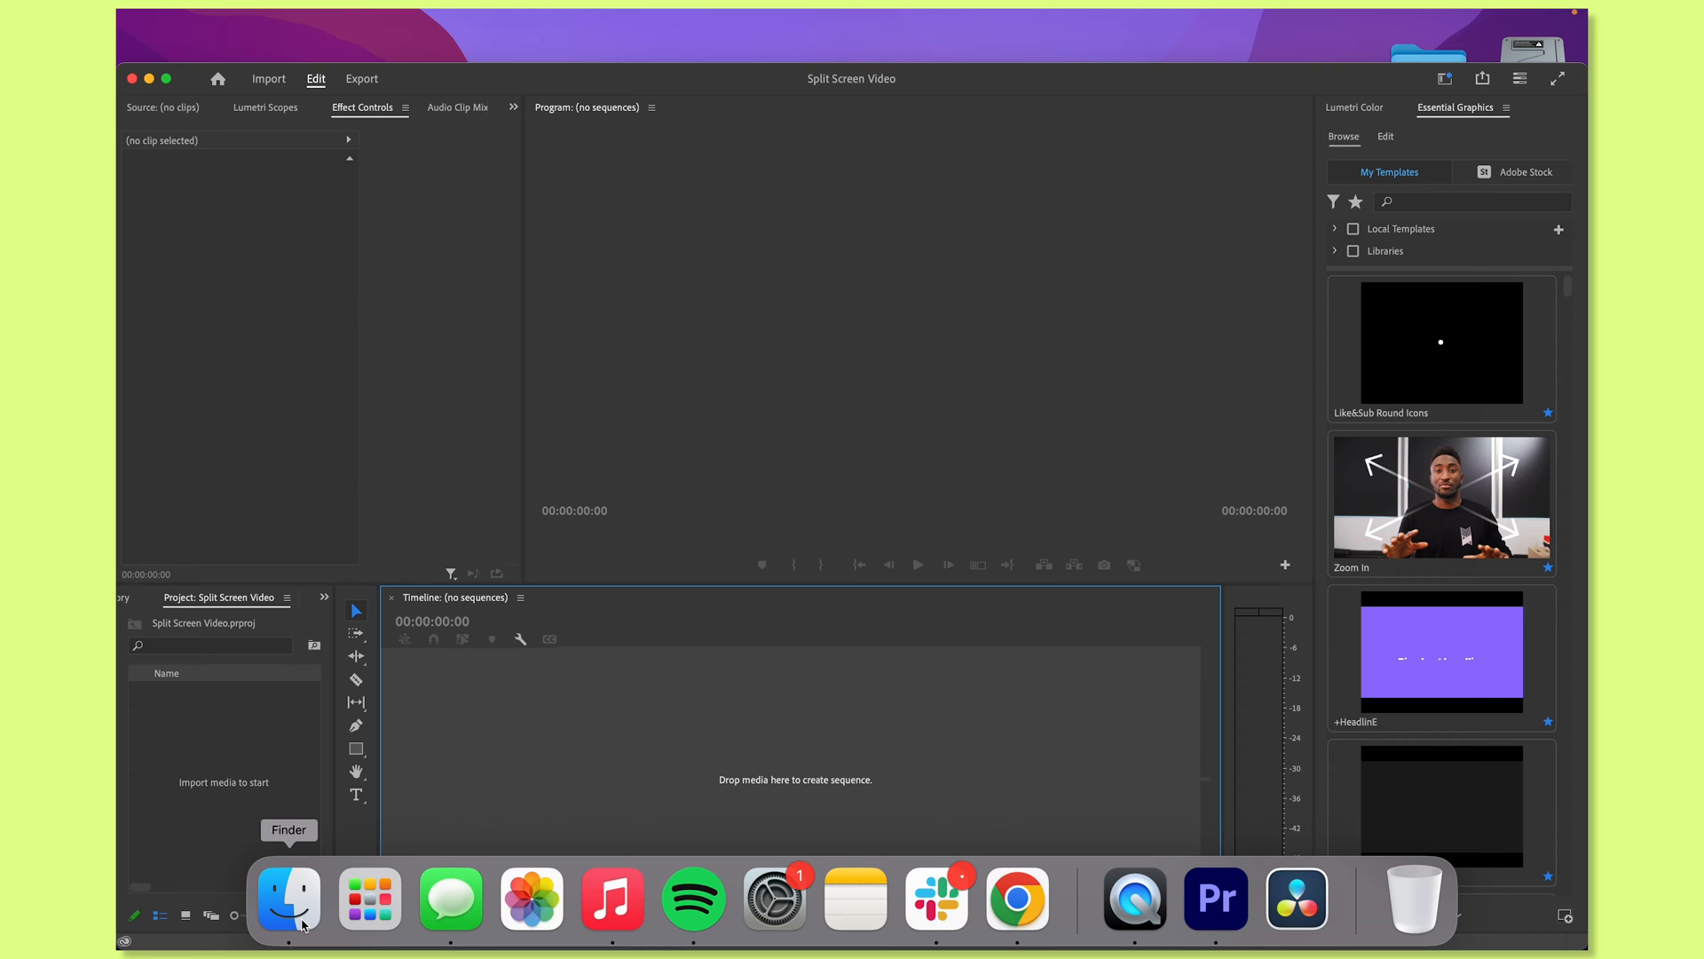
- Create the Bridget Video sequence from Bridget Video.mp4 and verify it is 1920×1080 at 24 fps
click(286, 898)
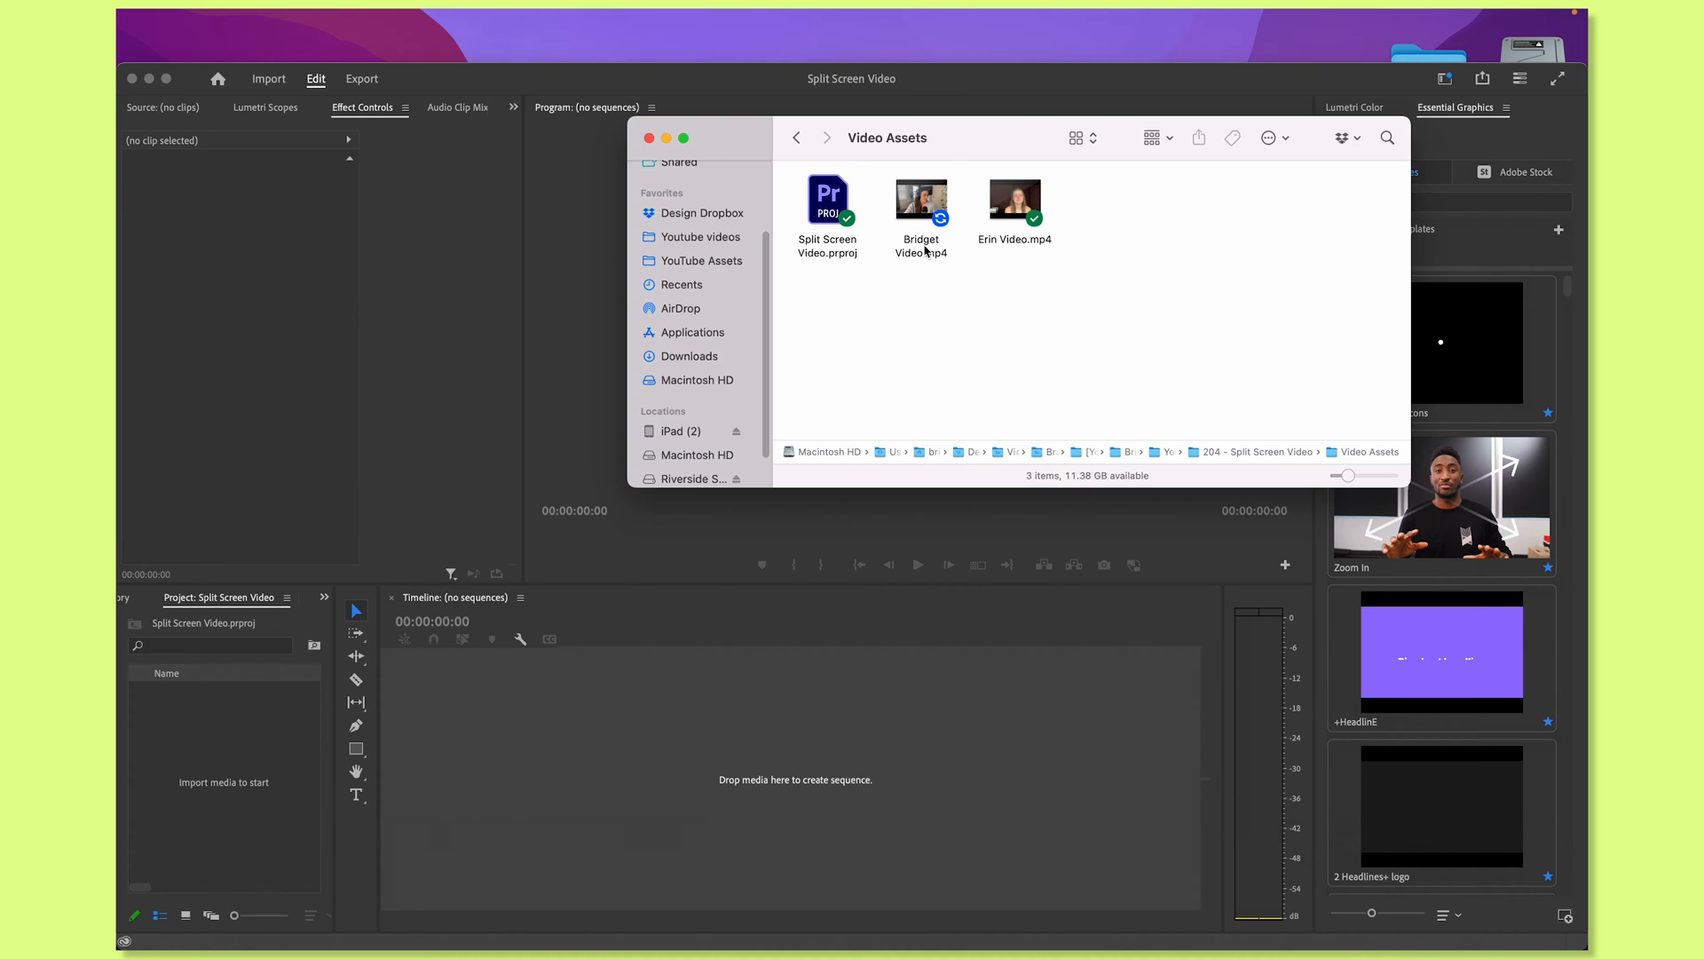
double_click(920, 198)
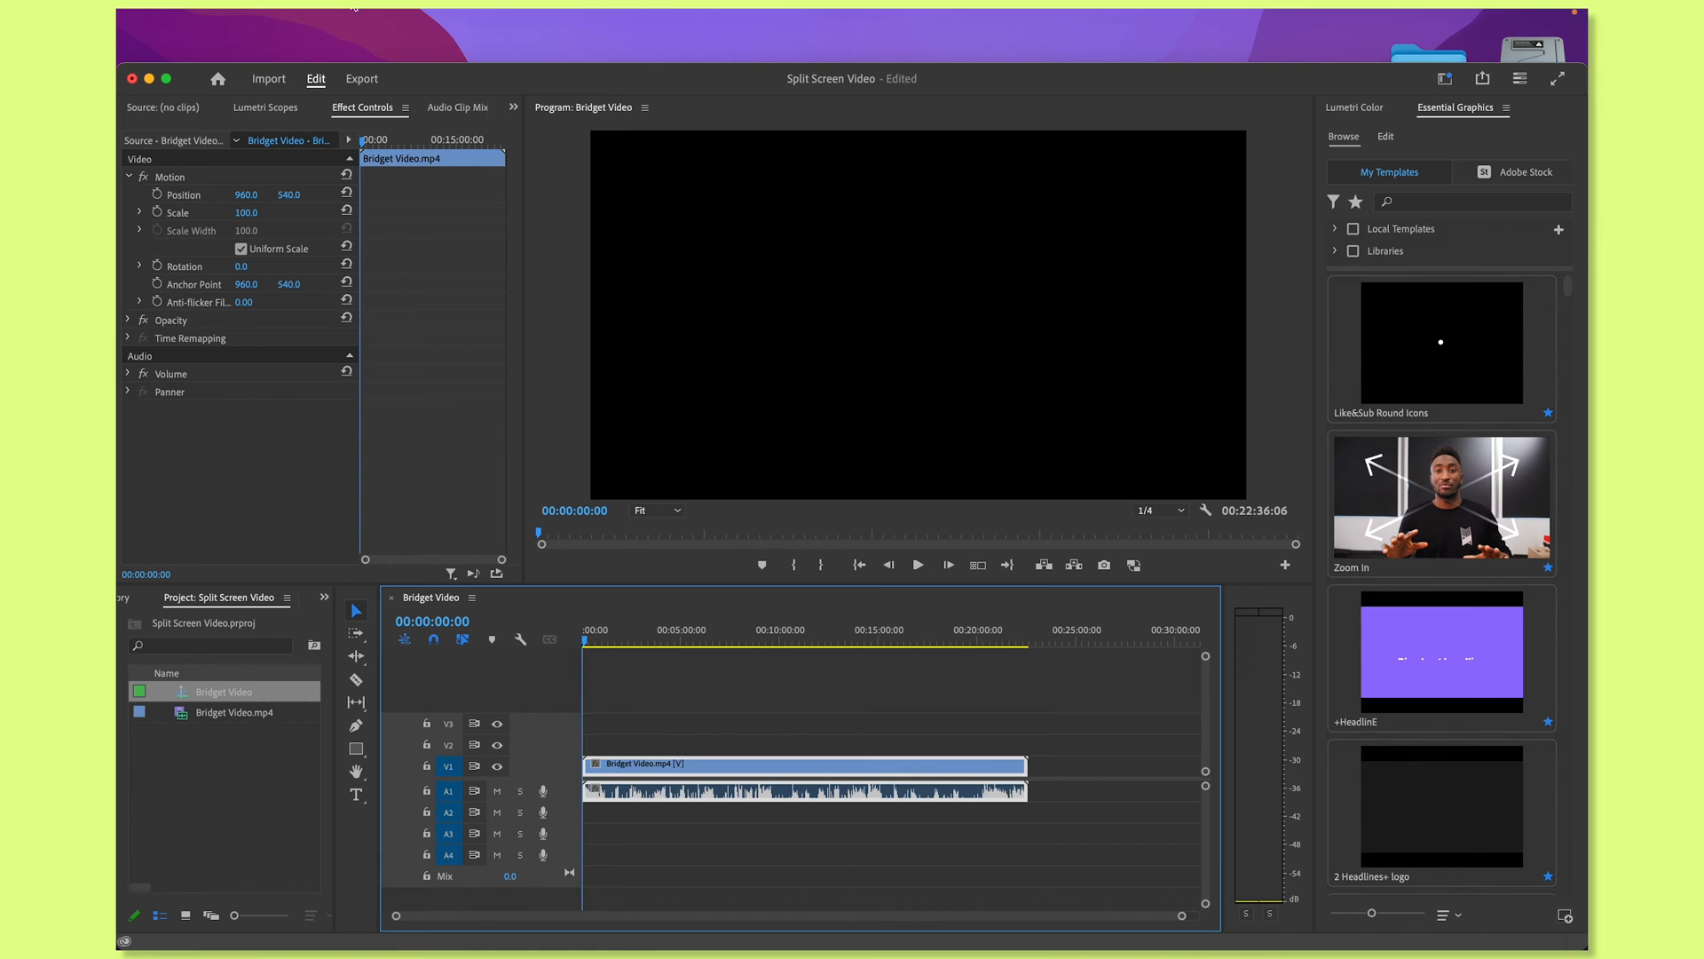
click(329, 9)
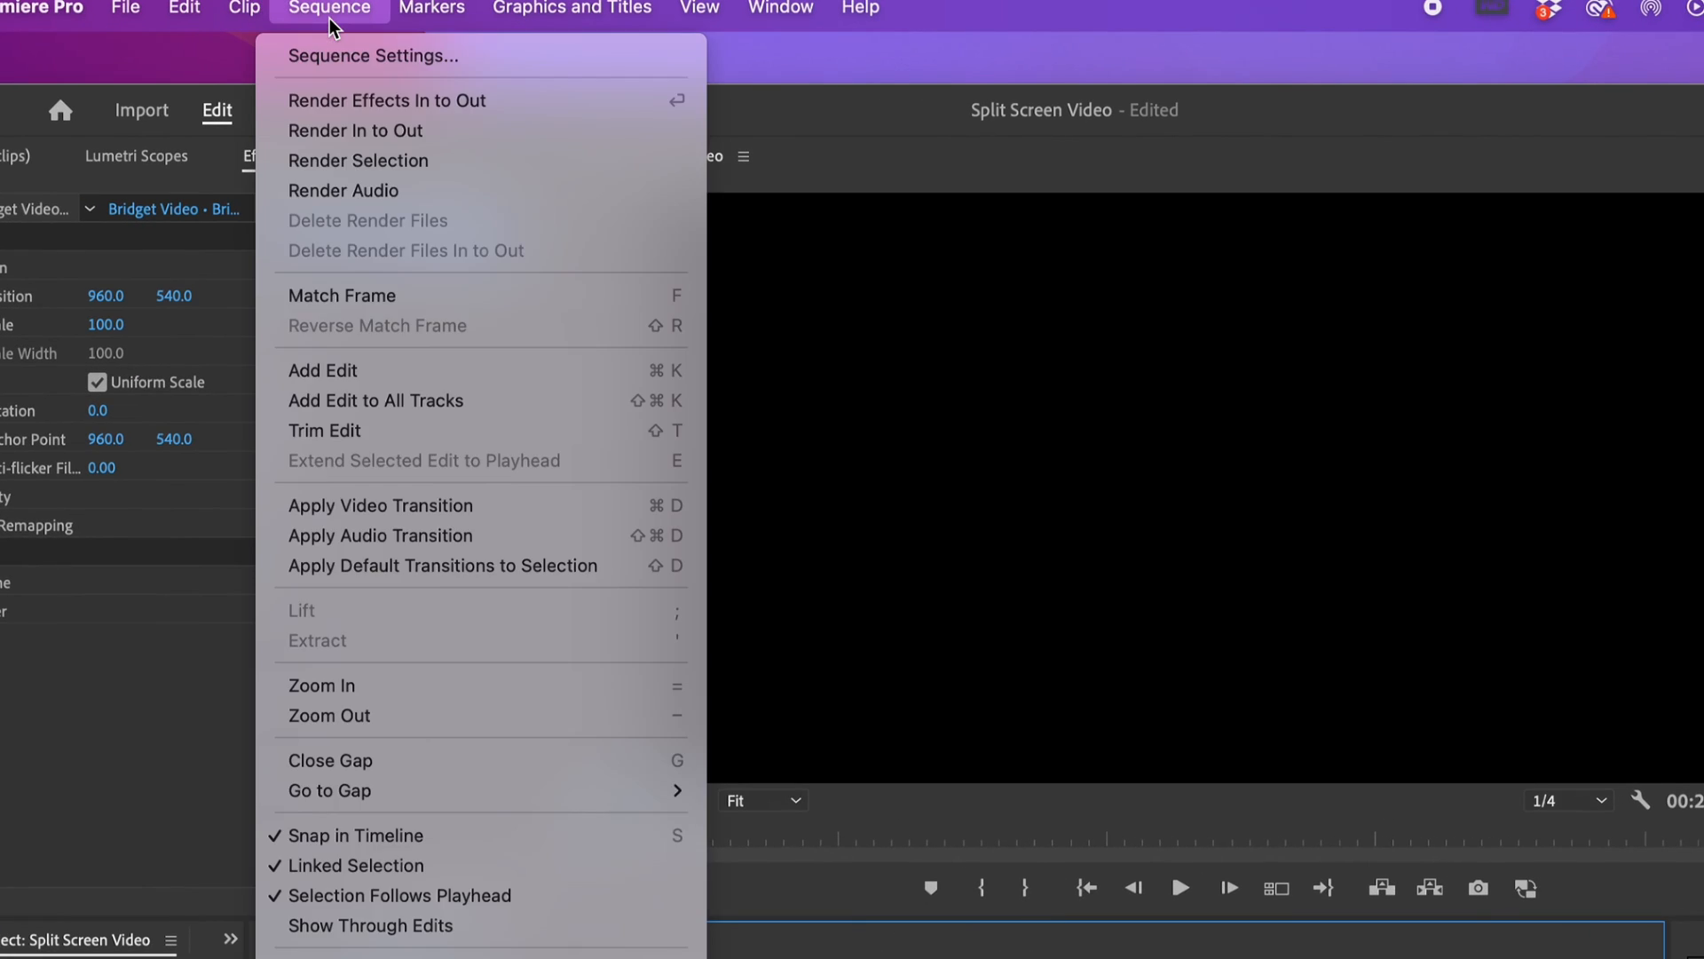
click(371, 55)
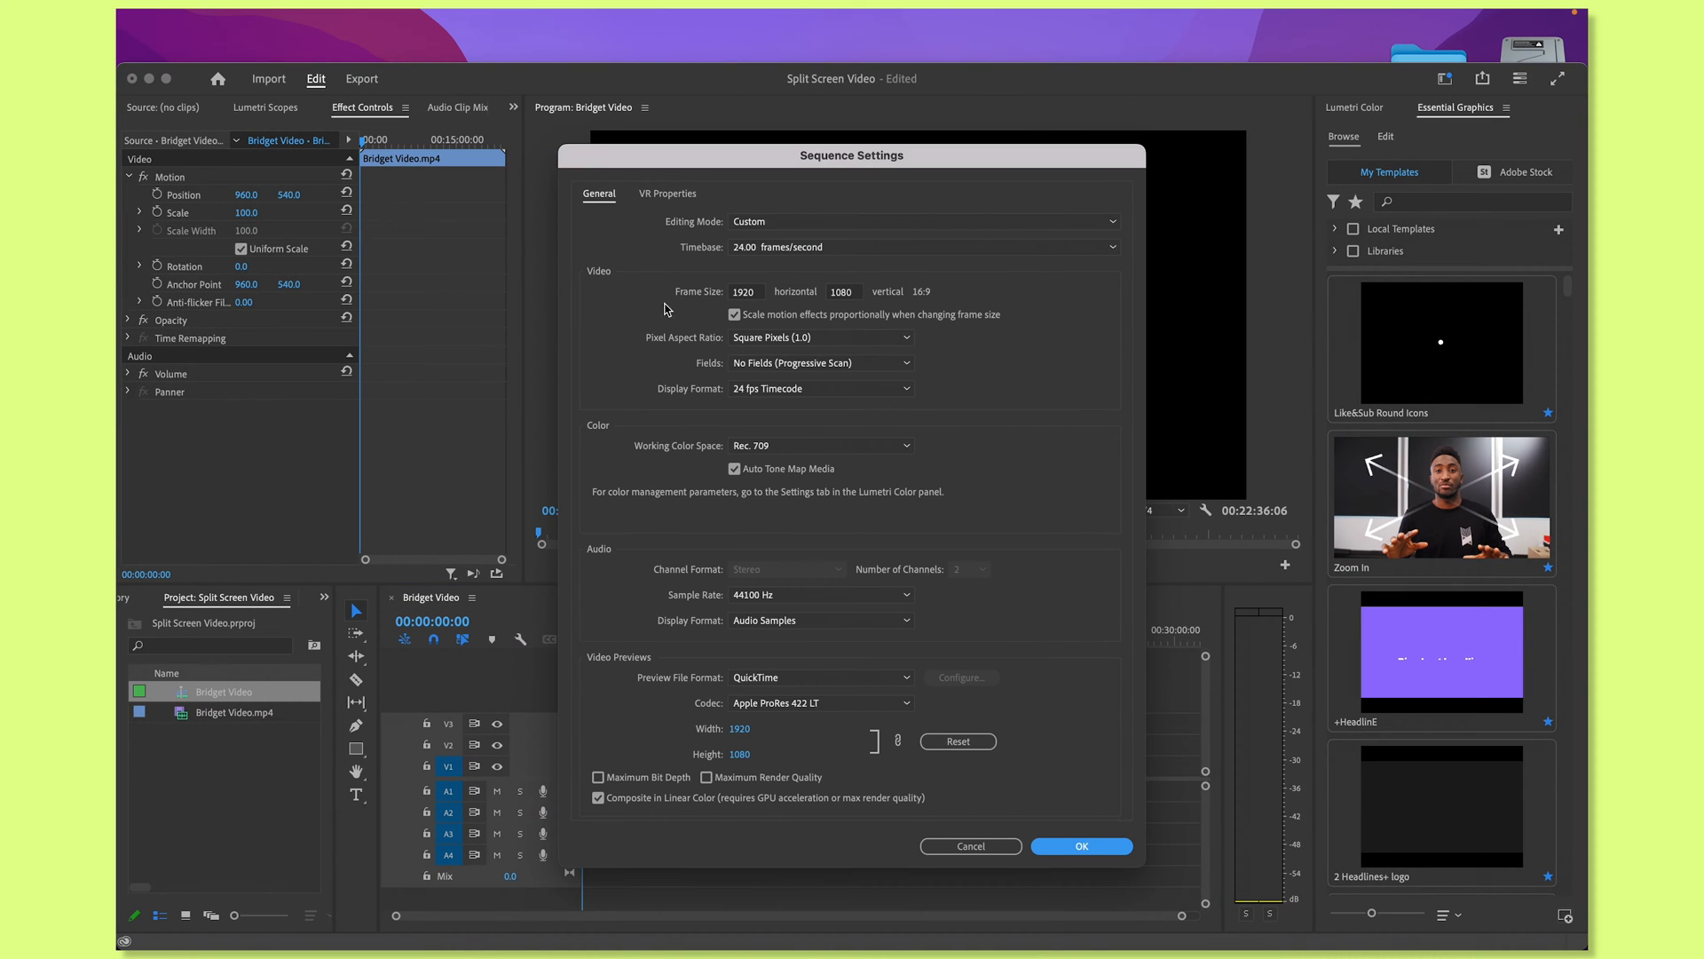
click(1079, 846)
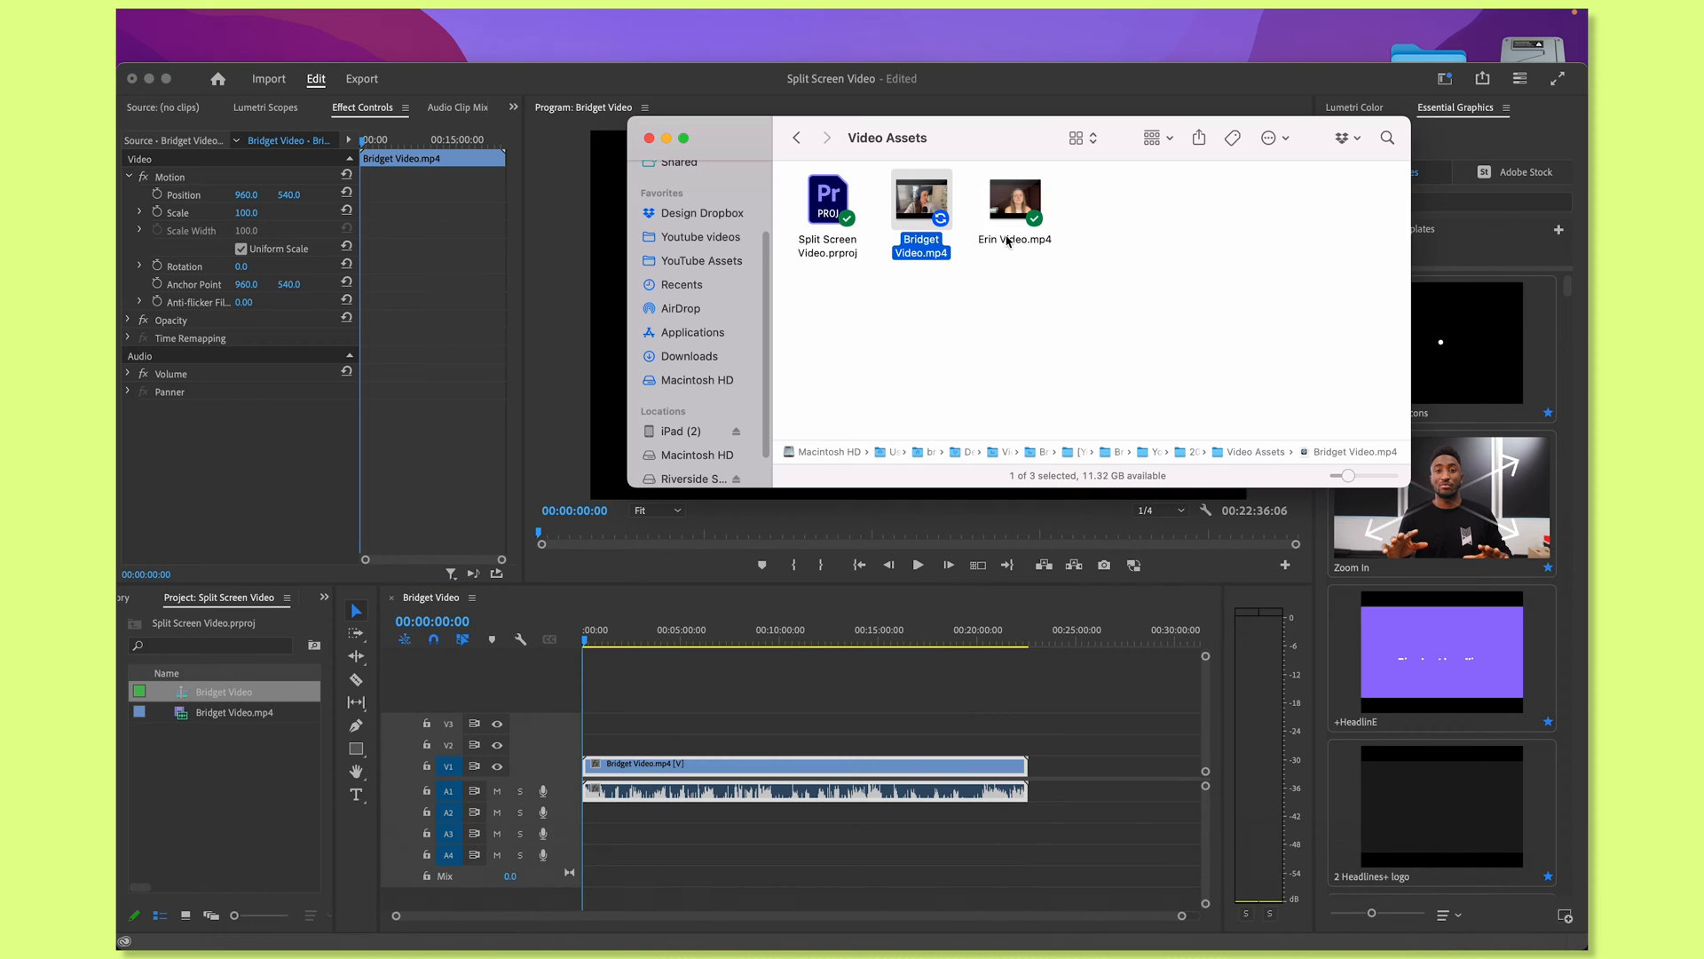
- Place Erin Video.mp4 on V2 above Bridget's clip and show its Effect Controls
drag(1012, 201, 623, 726)
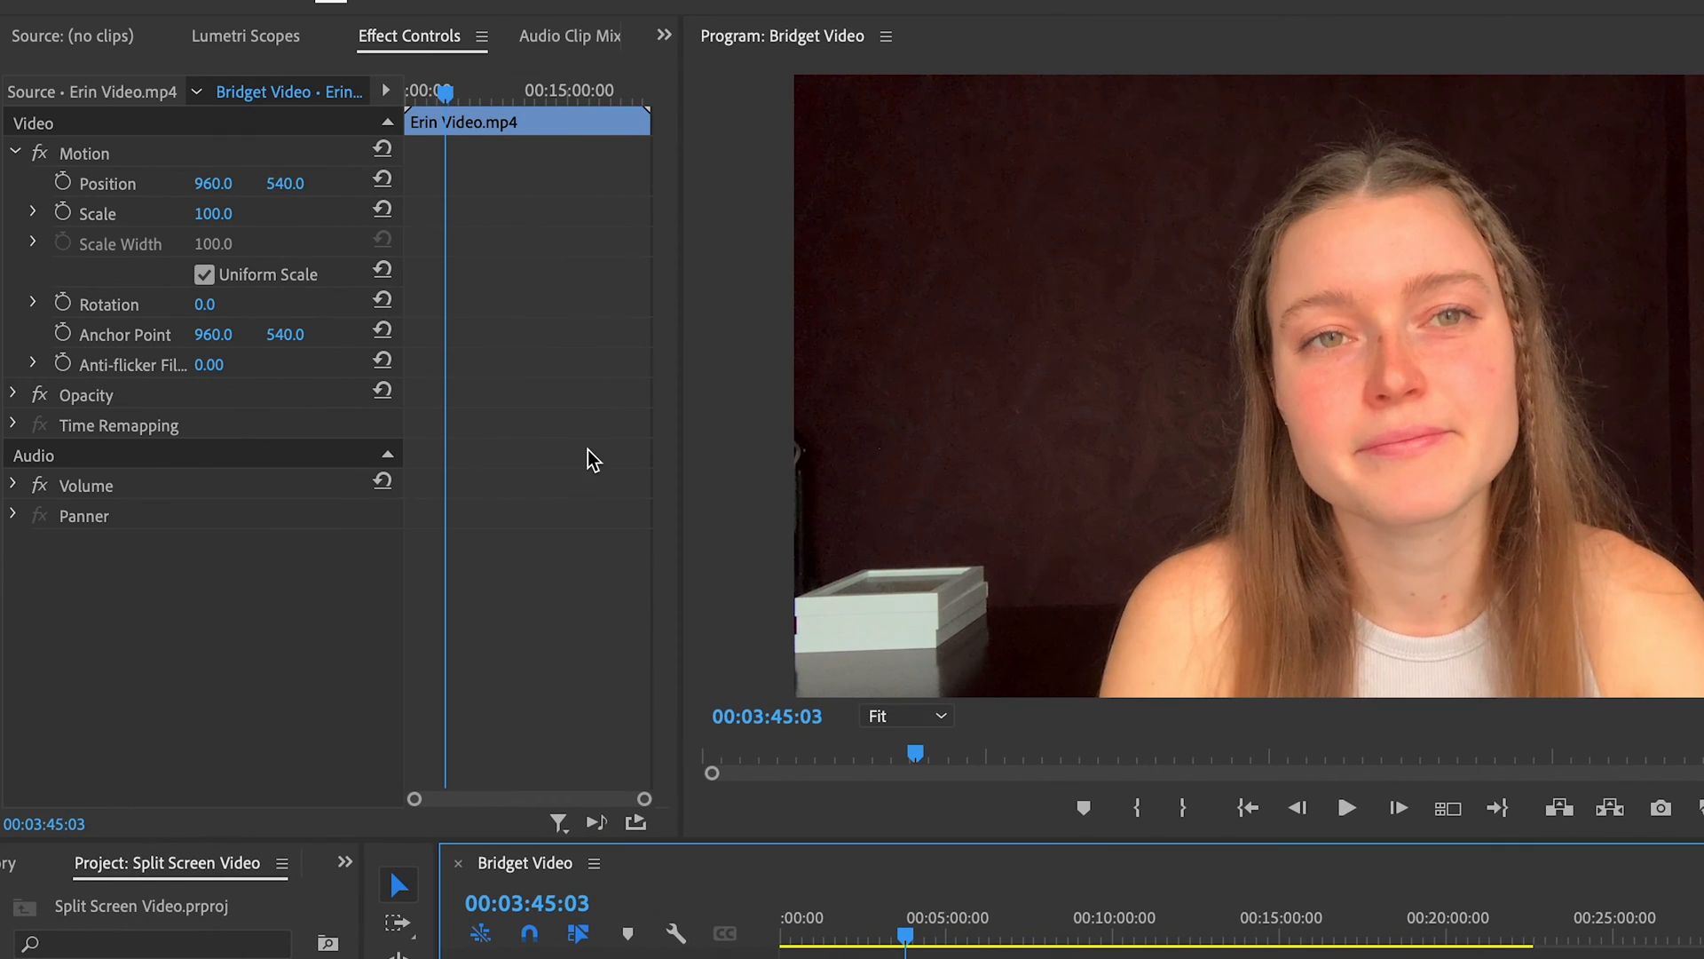
click(410, 35)
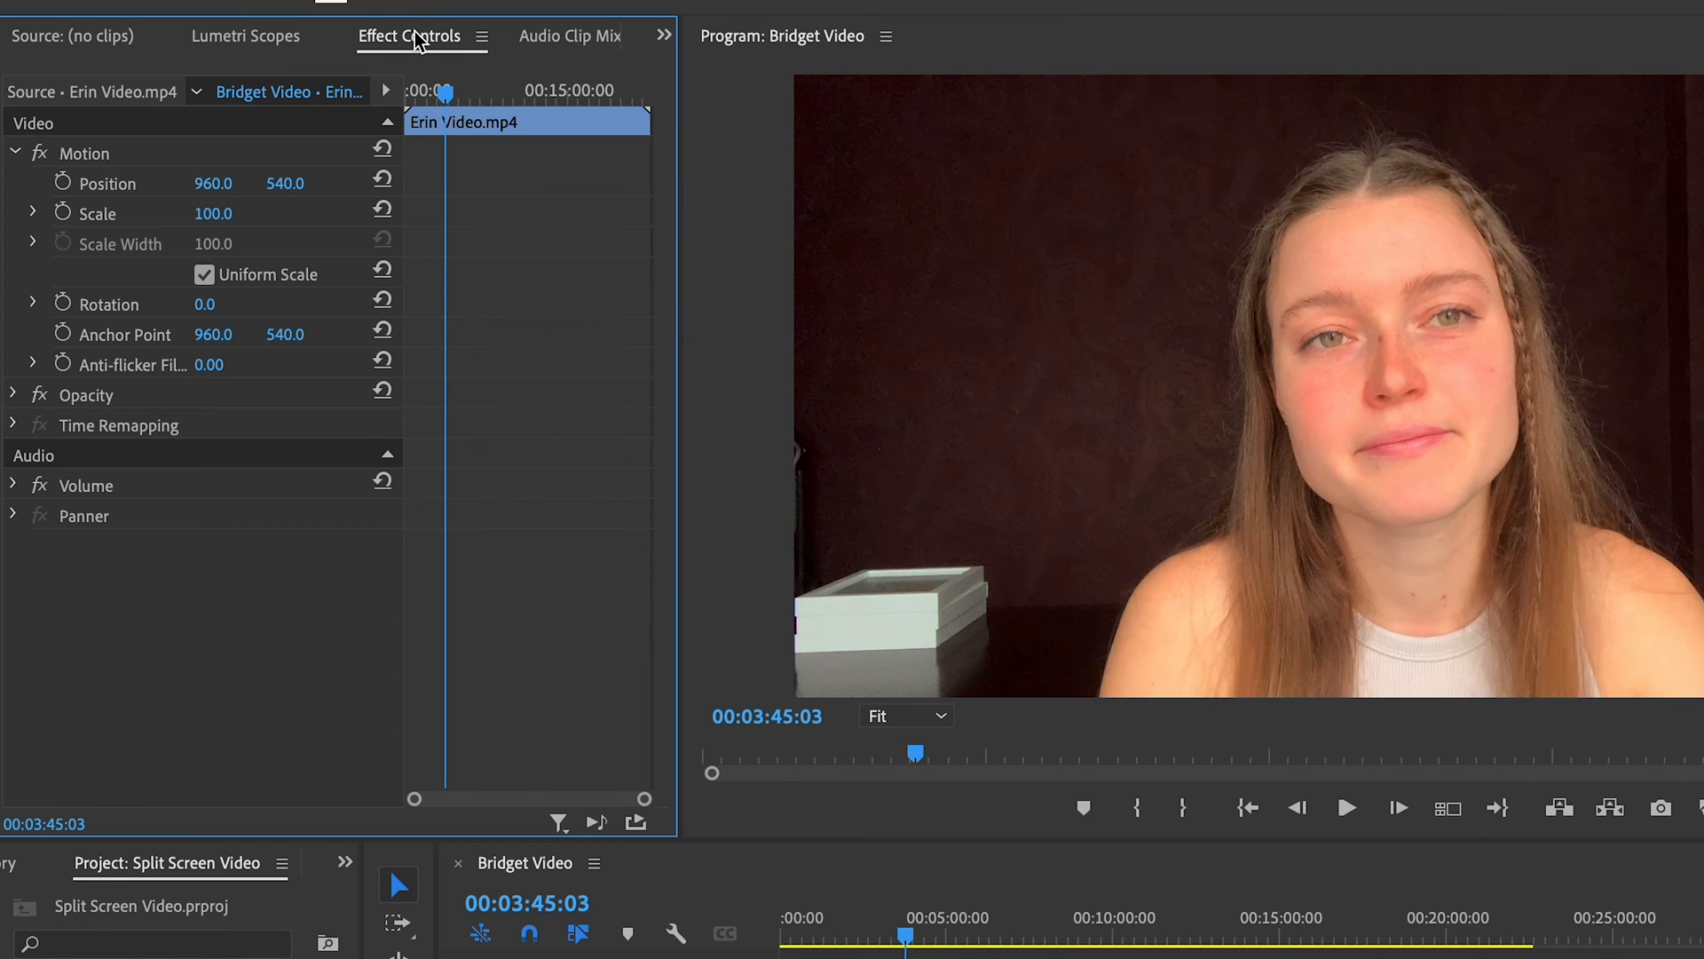
click(552, 8)
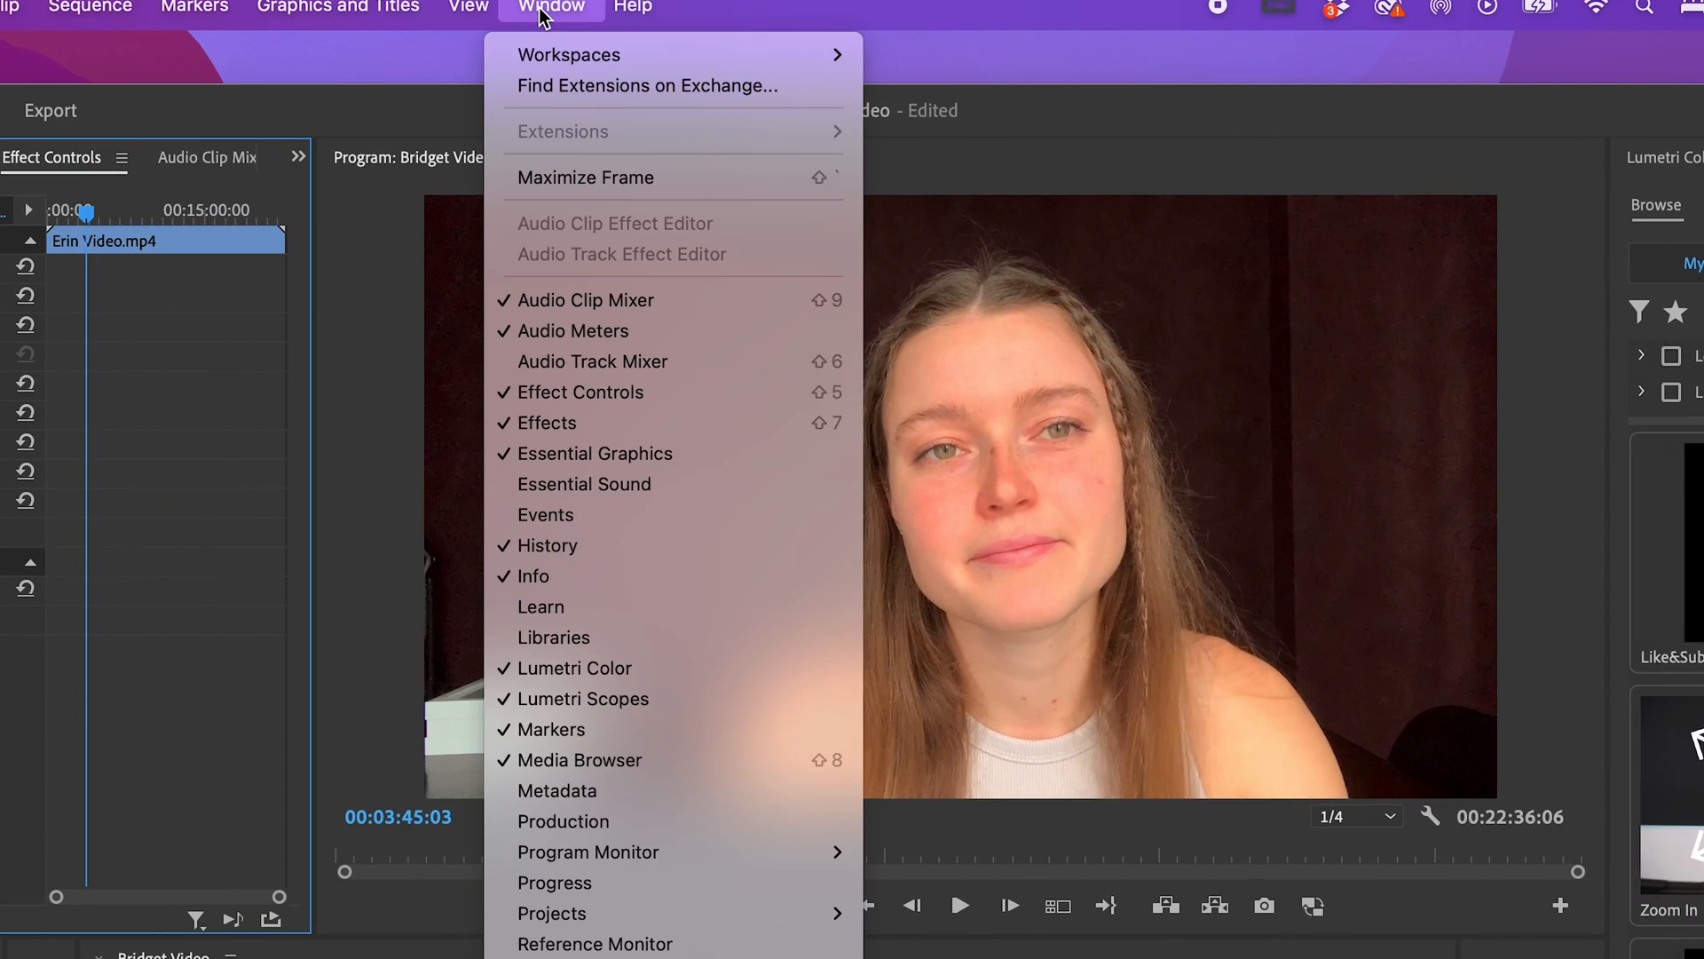
mouse_move(608, 637)
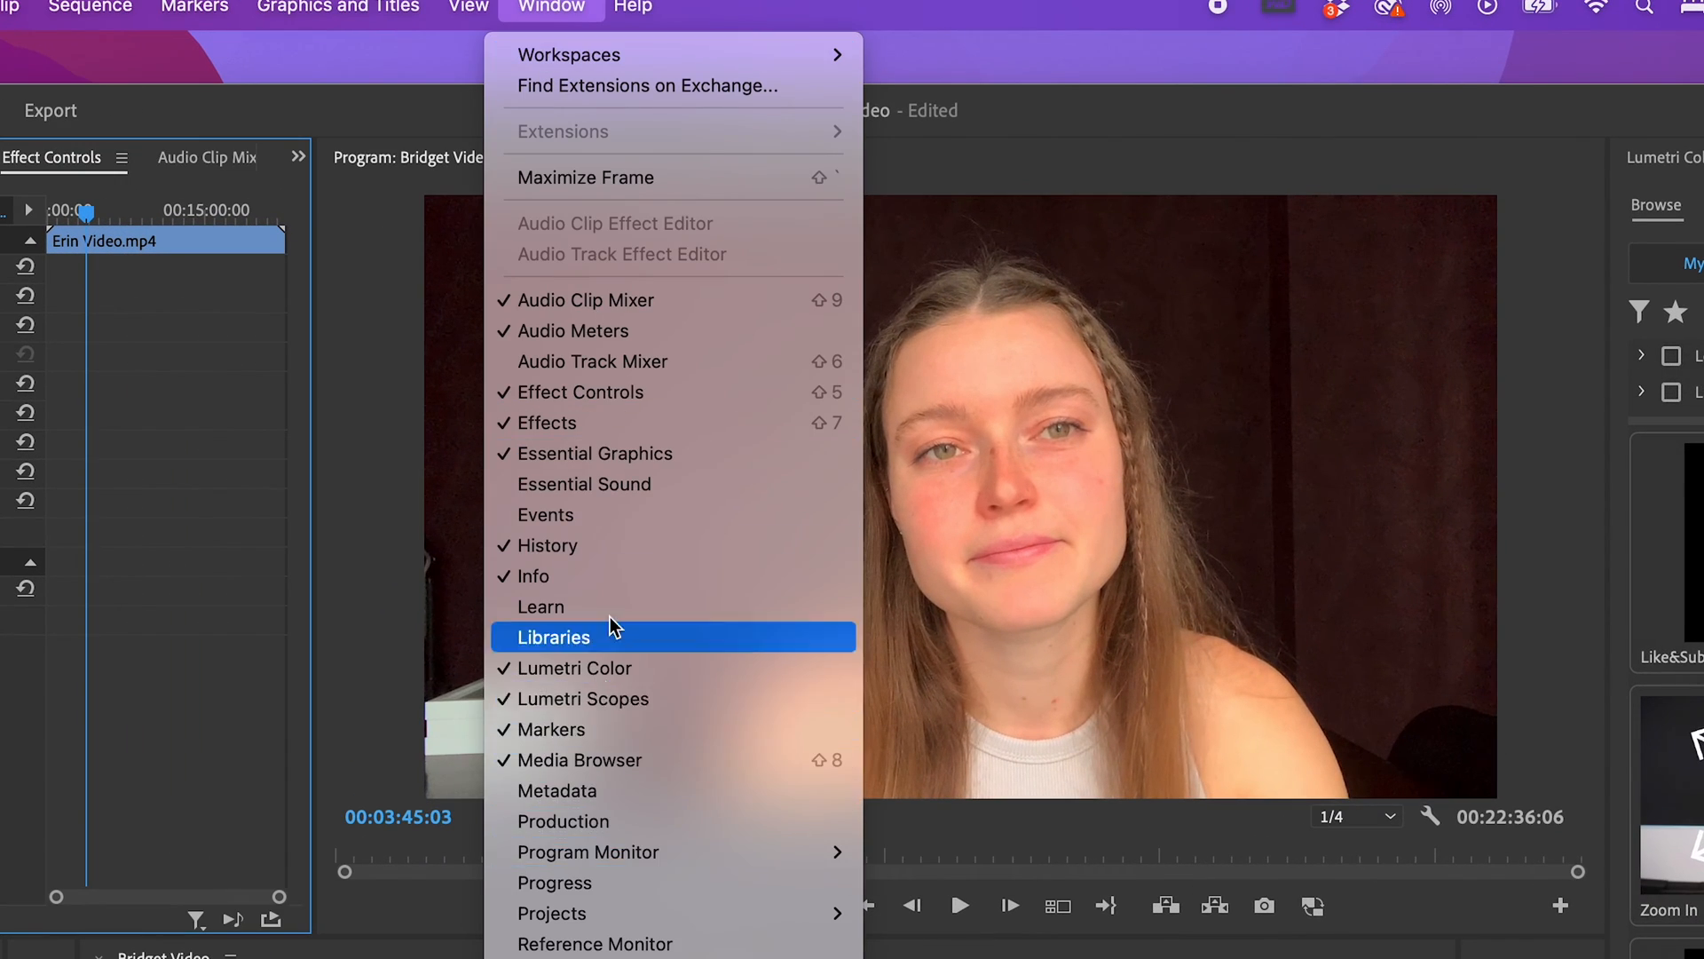
mouse_move(611, 391)
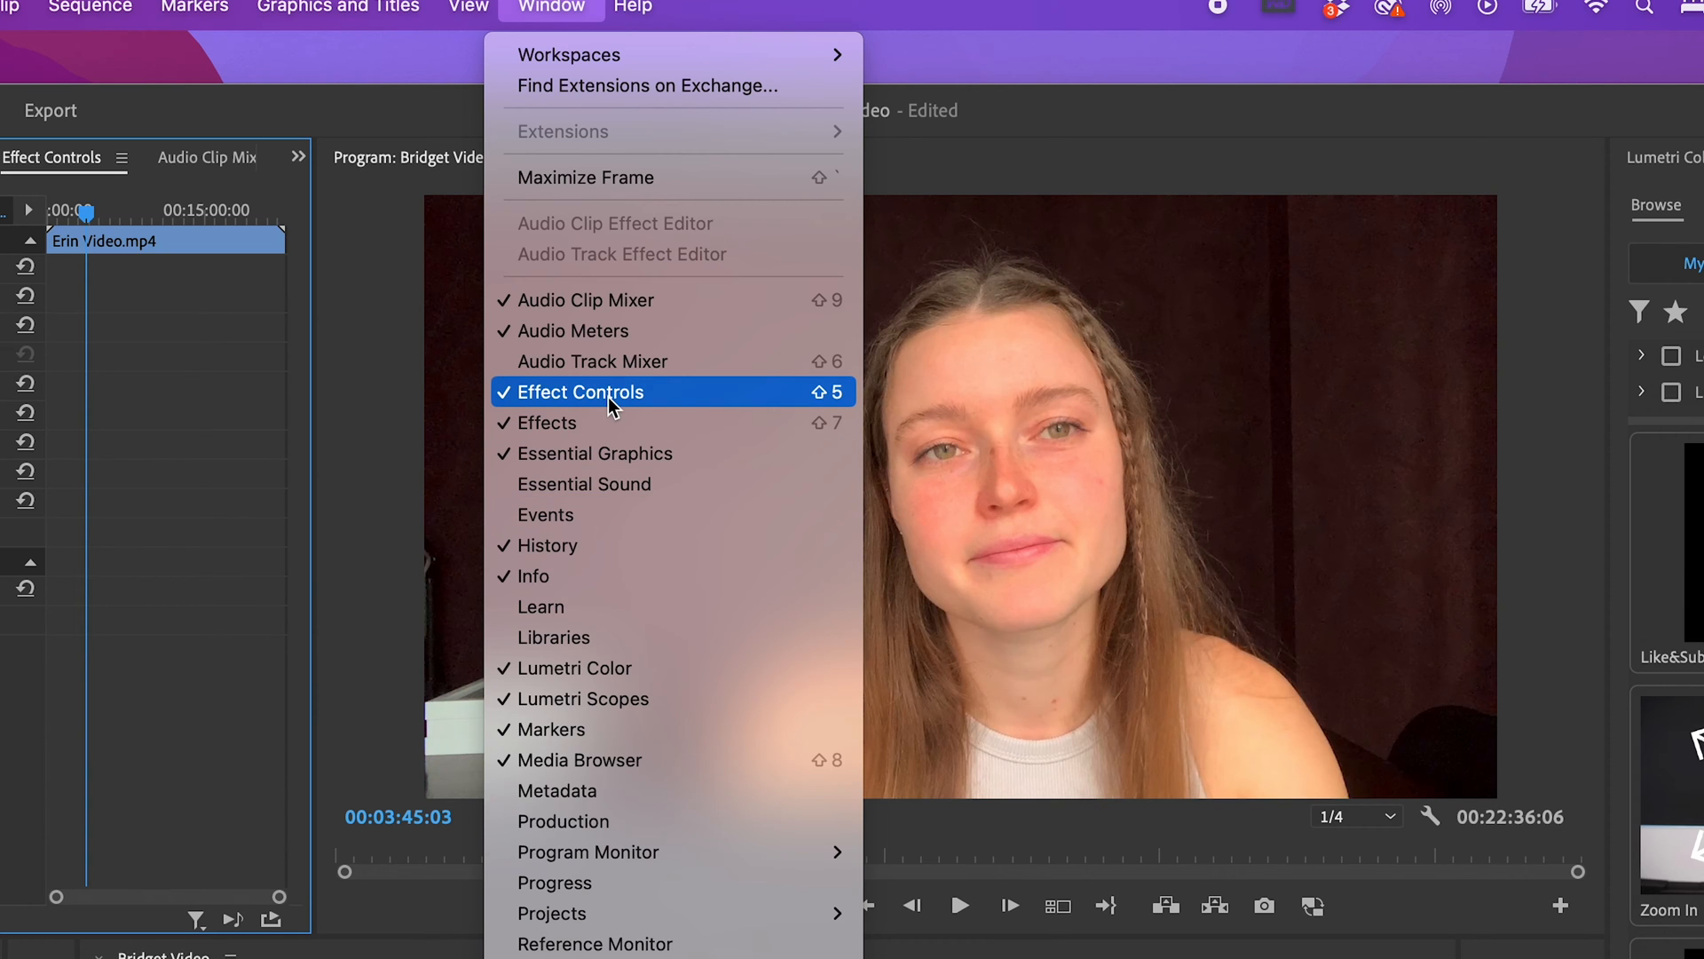
mouse_move(668, 403)
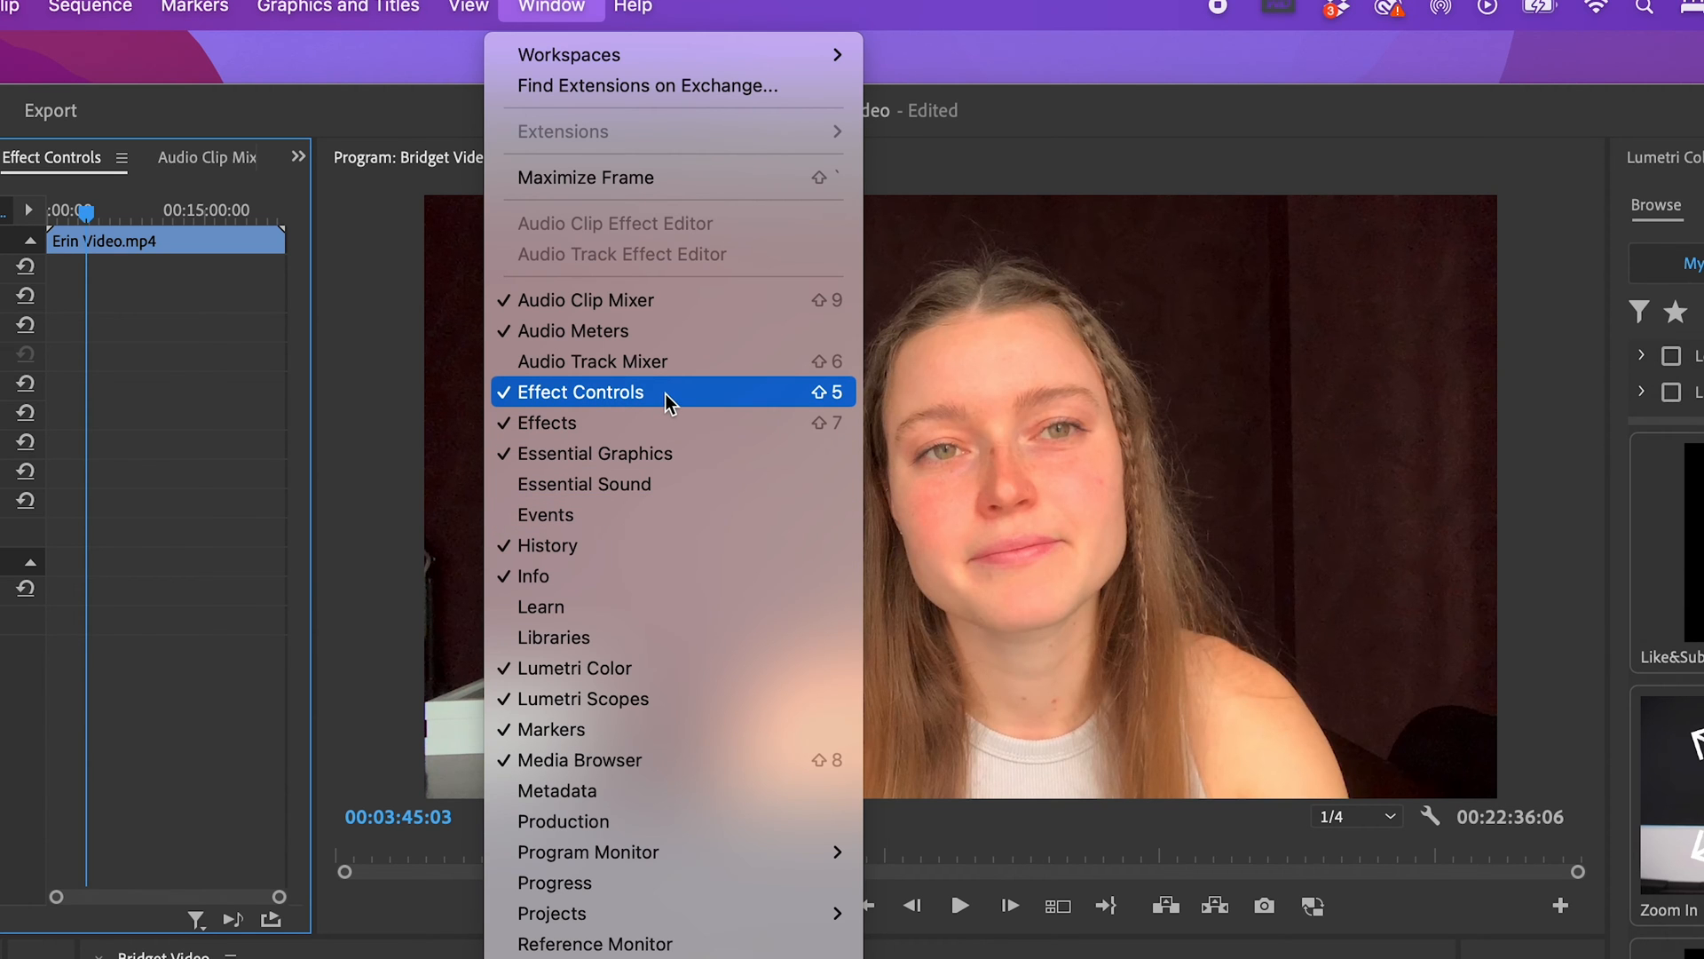
click(582, 392)
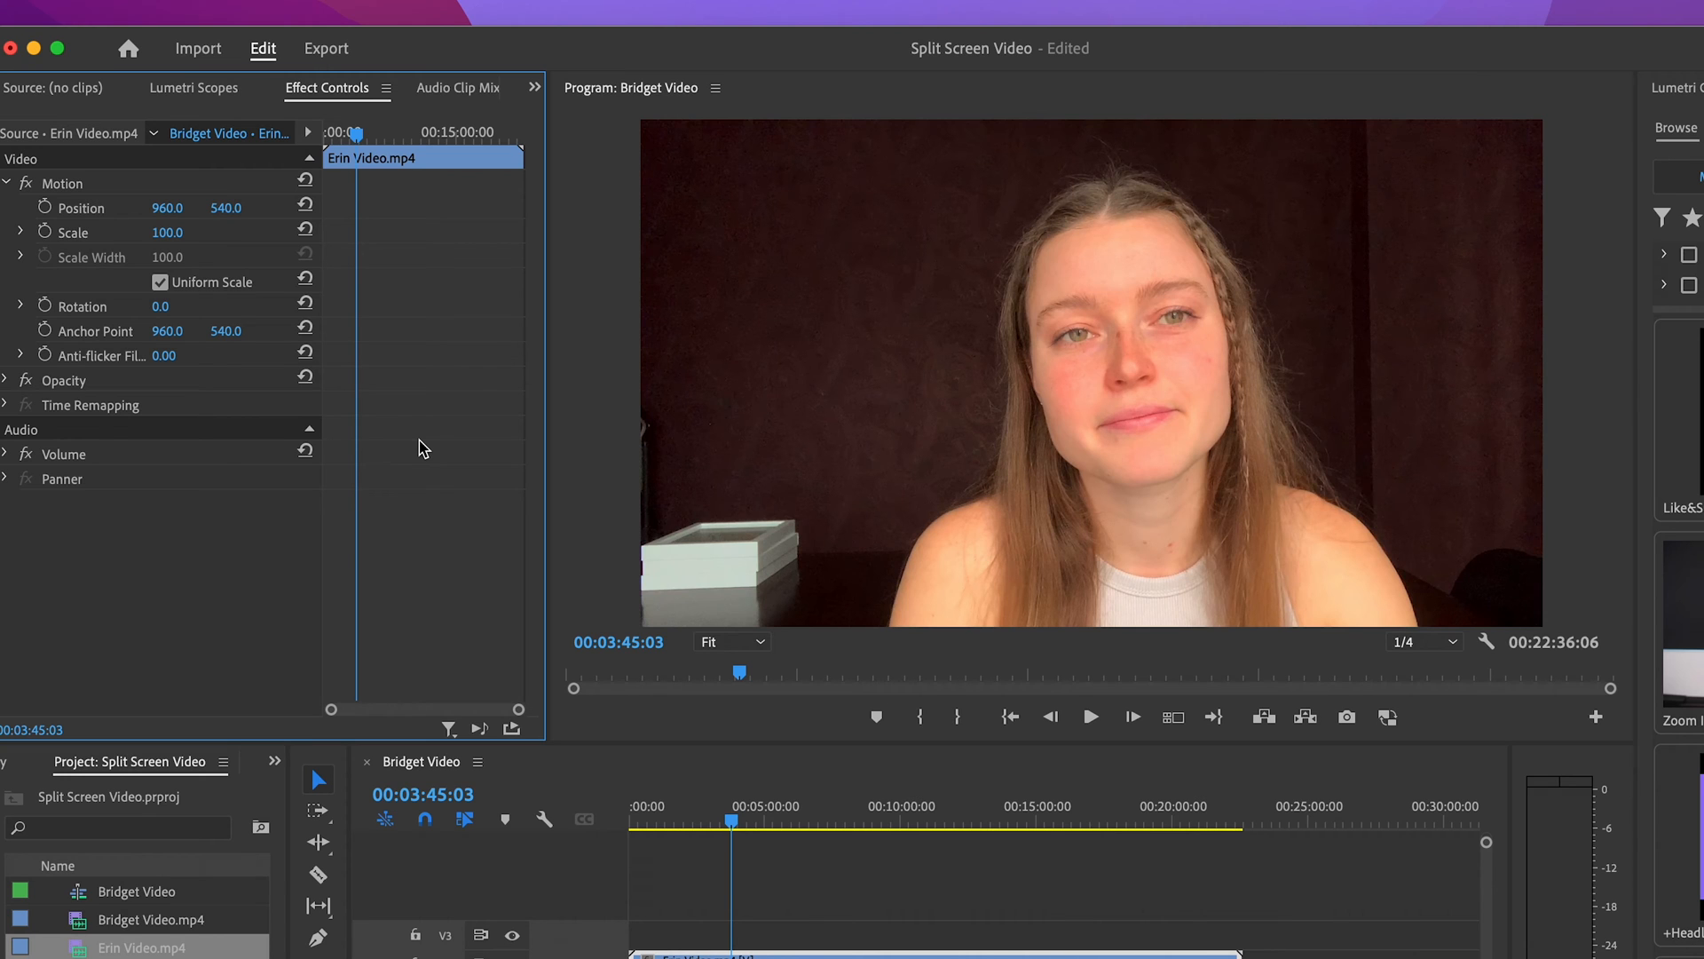
mouse_move(195, 228)
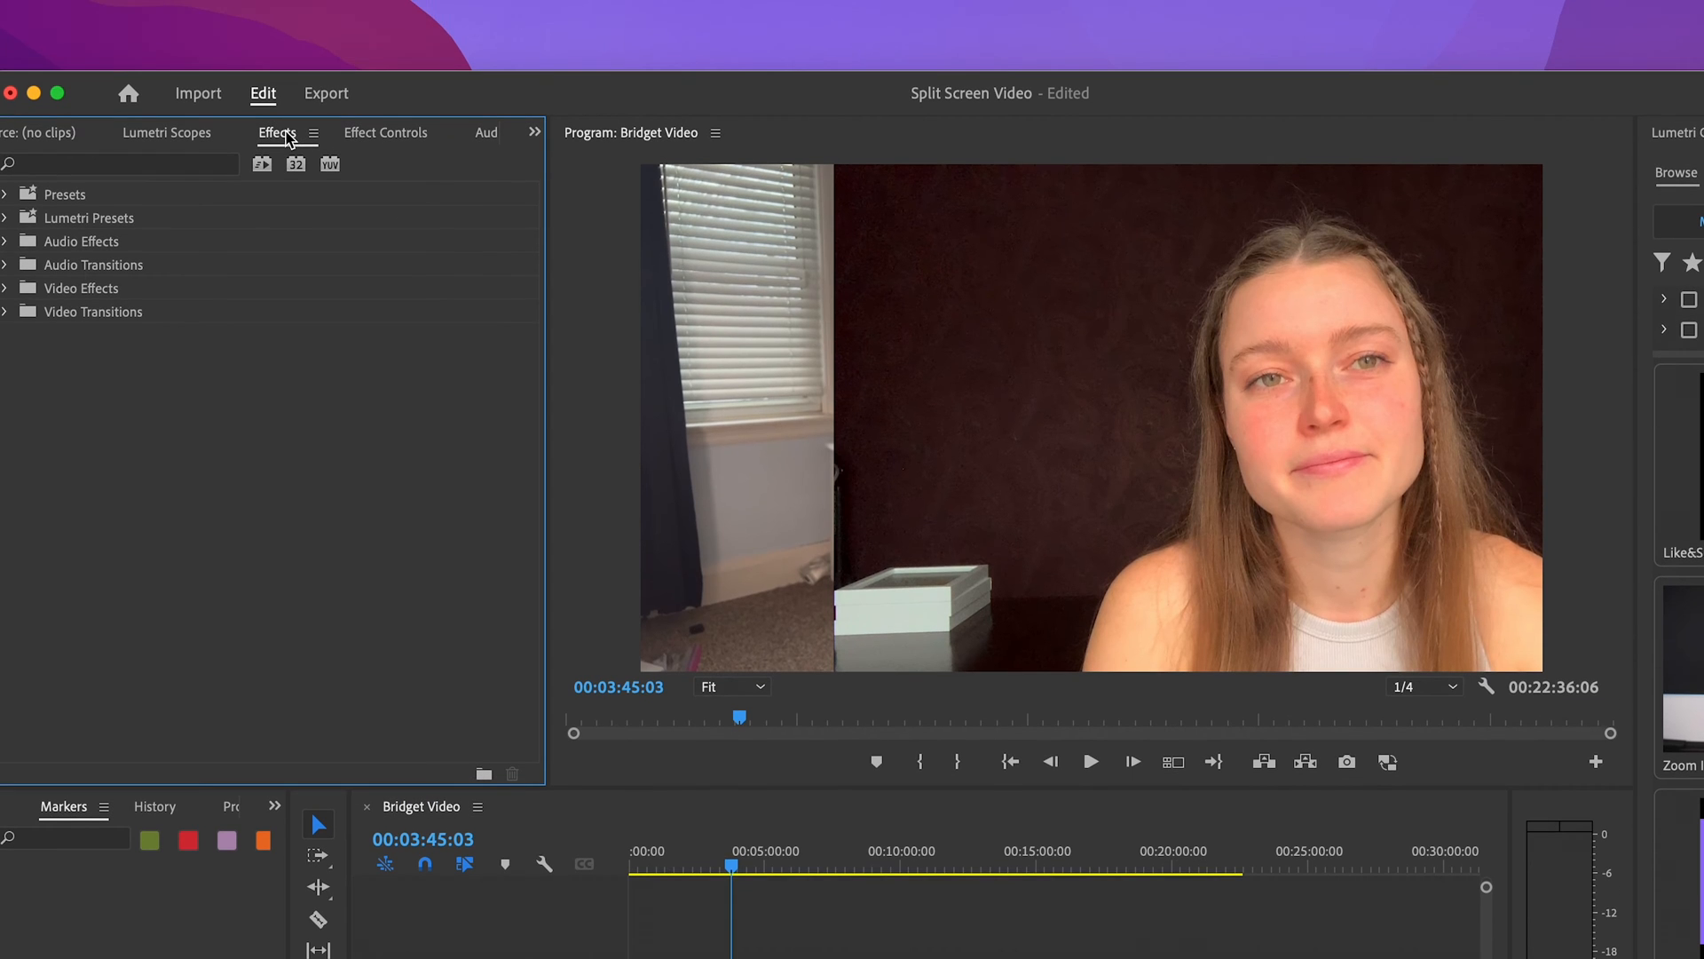
- Search effects for 'crop' and apply Crop to Erin's clip, trimming 27% from the left
click(748, 8)
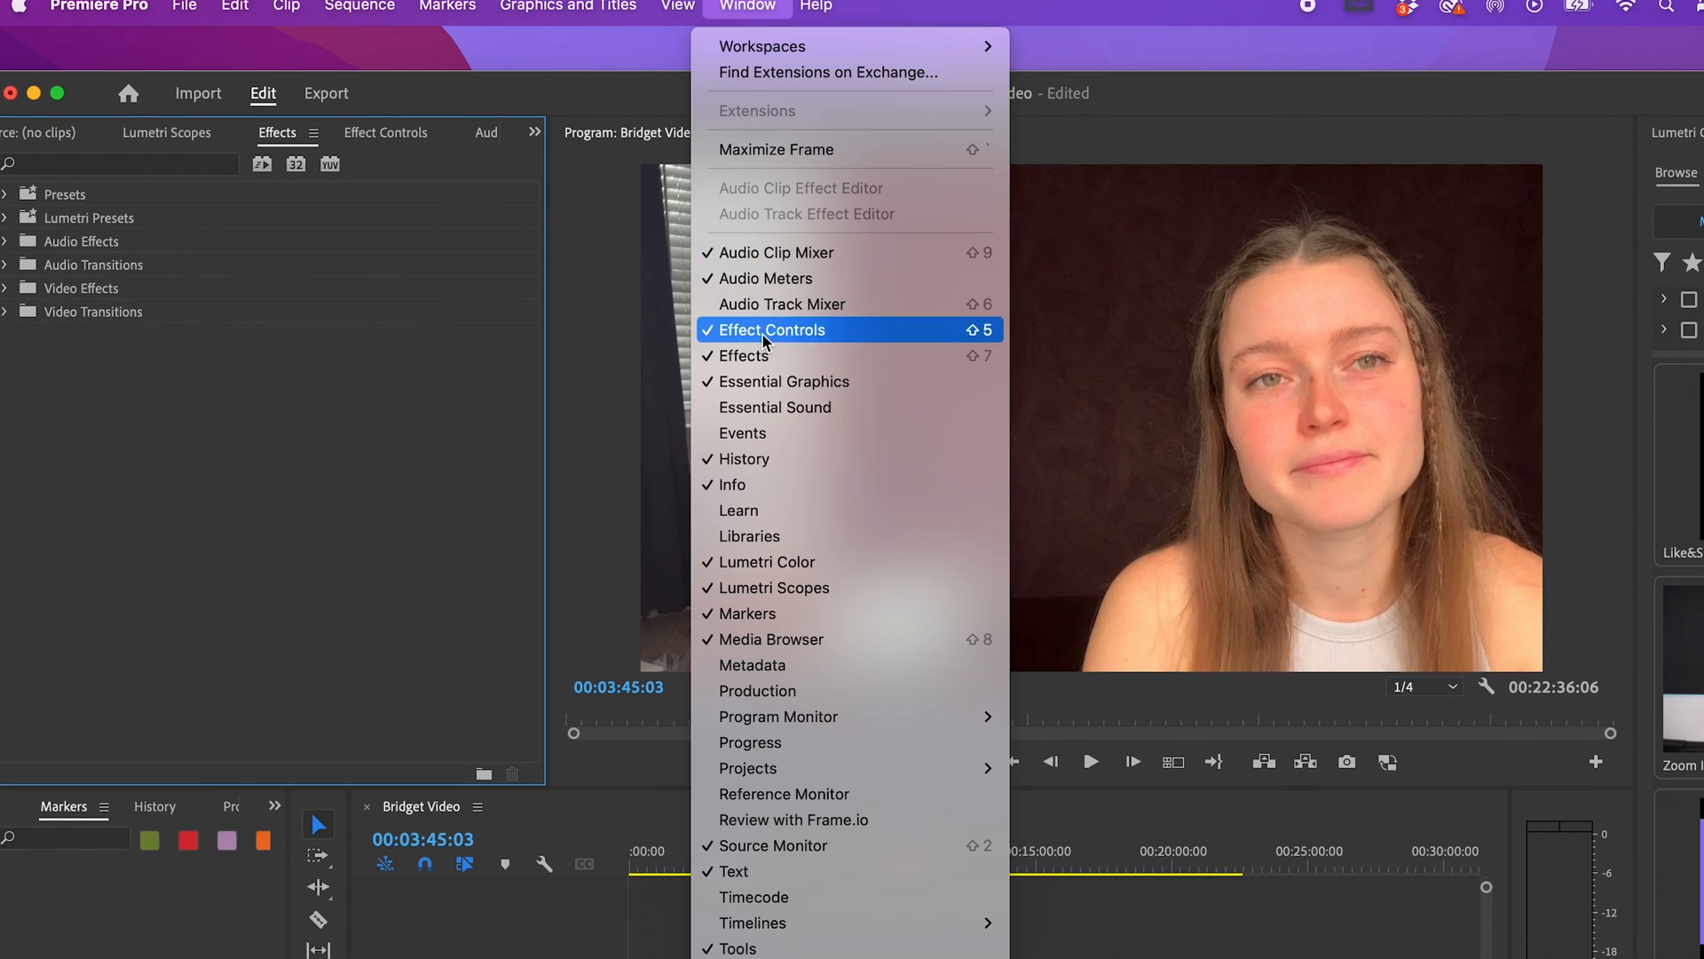
mouse_move(744, 355)
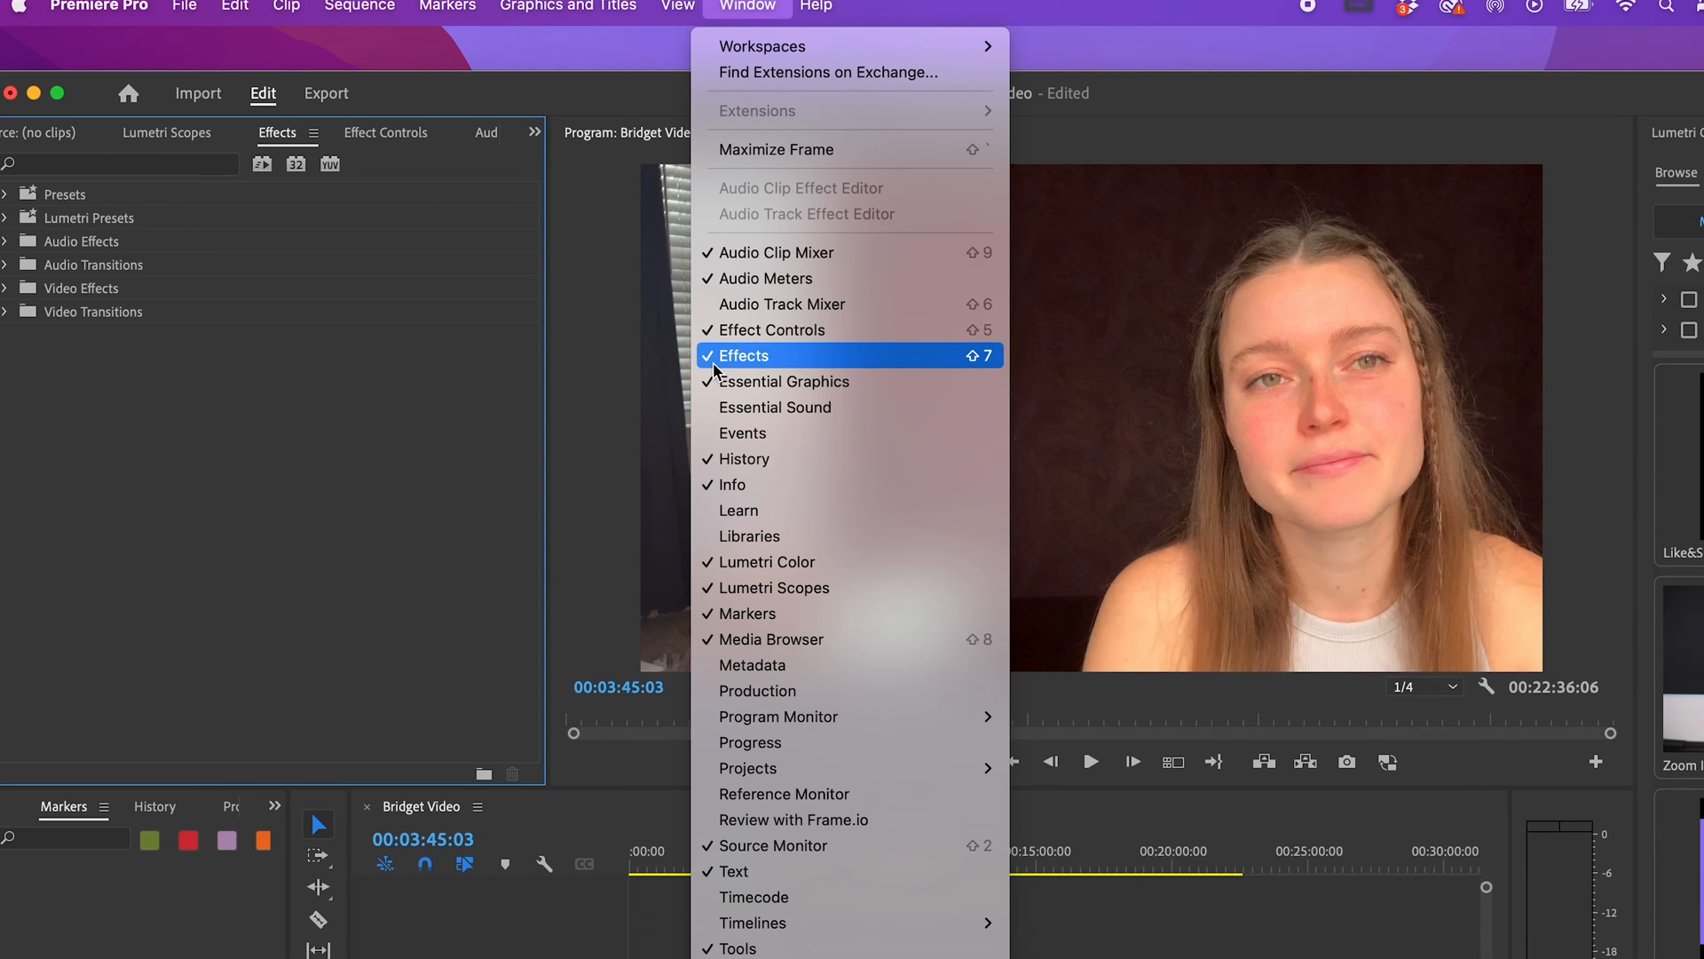
click(744, 355)
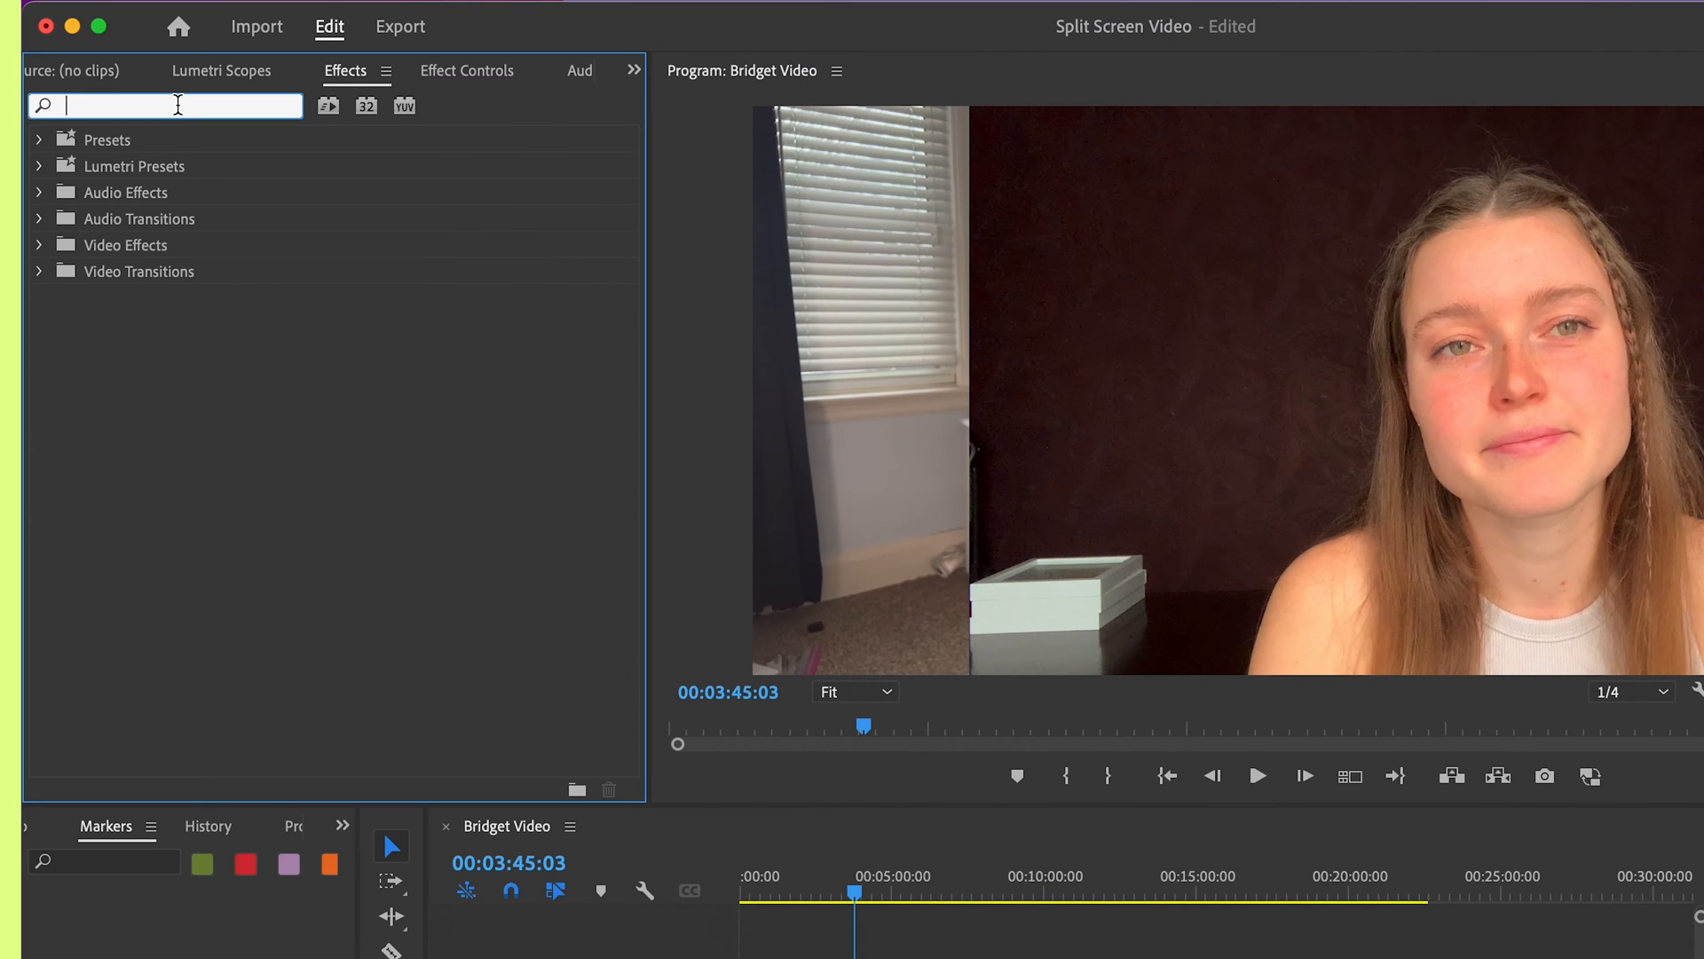
text(crop)
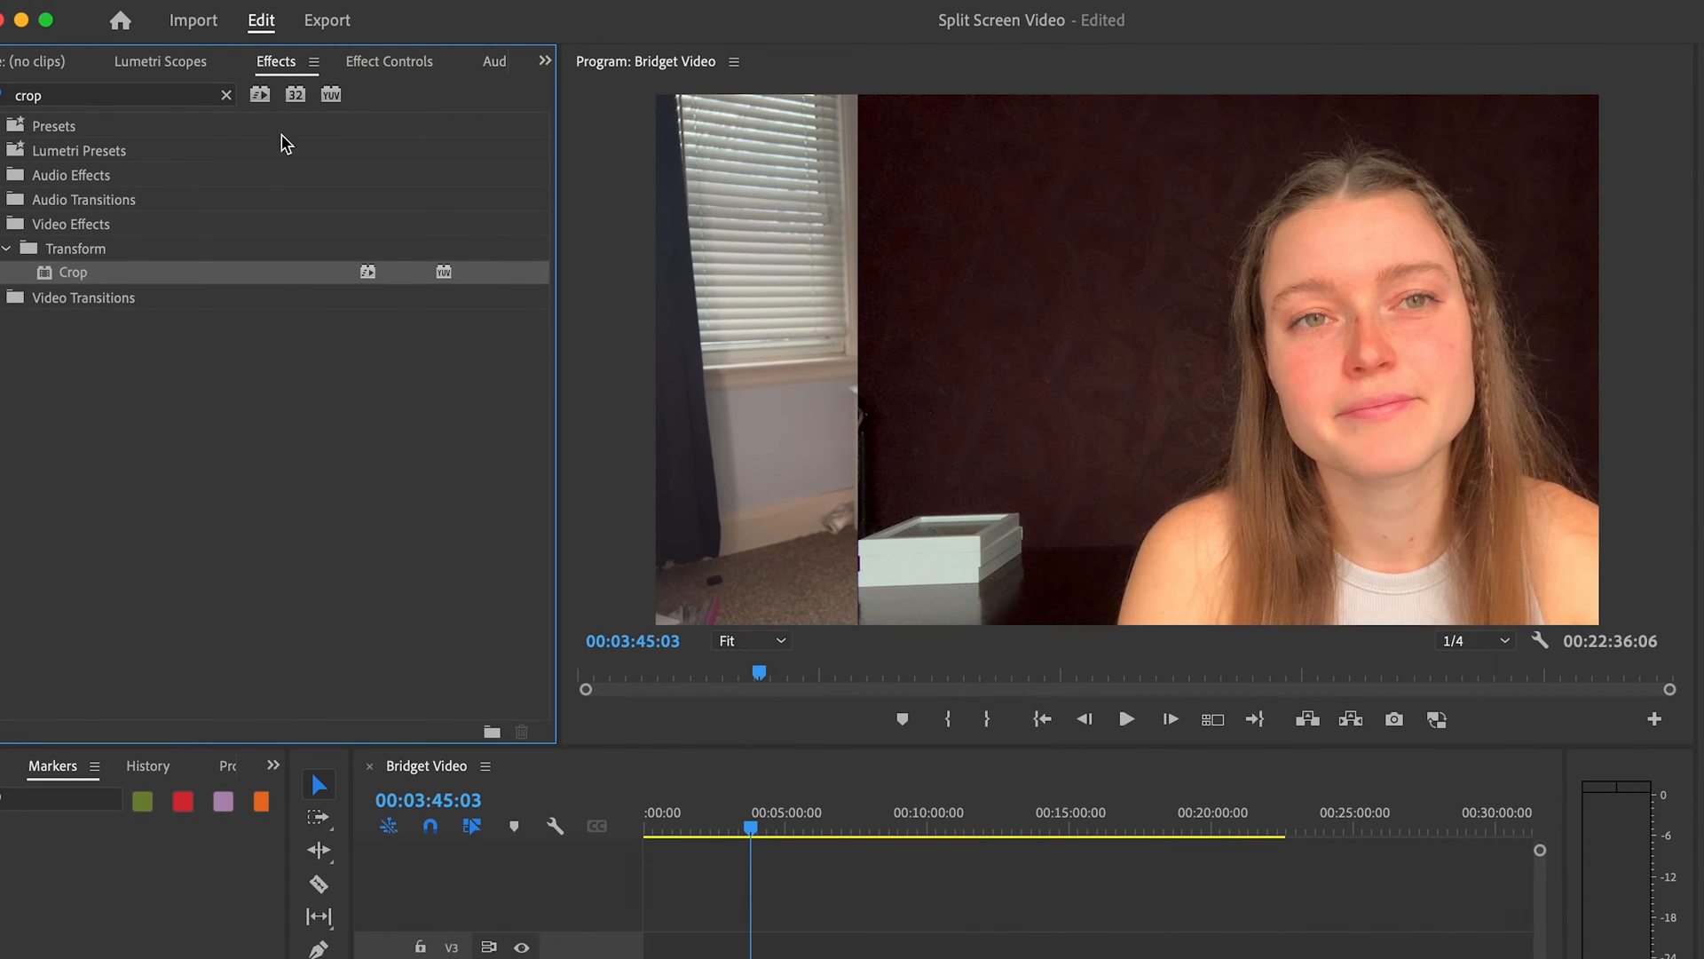
click(388, 61)
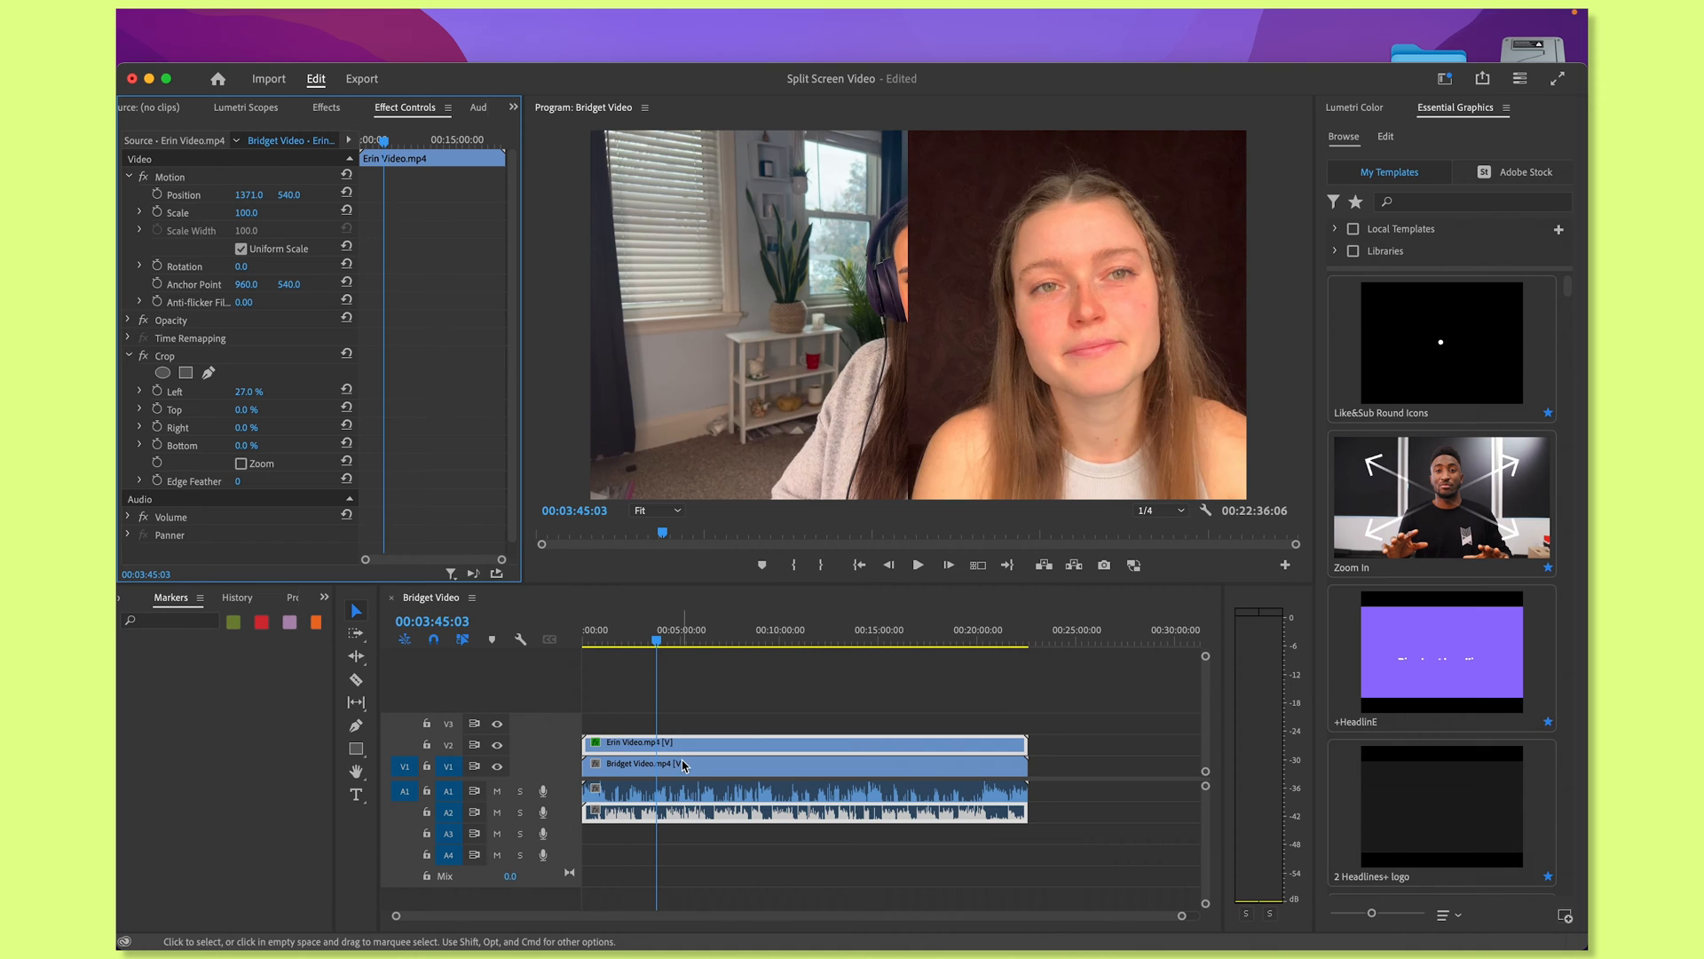
- Select Bridget's V1 clip to shift it to Position X 365
click(804, 764)
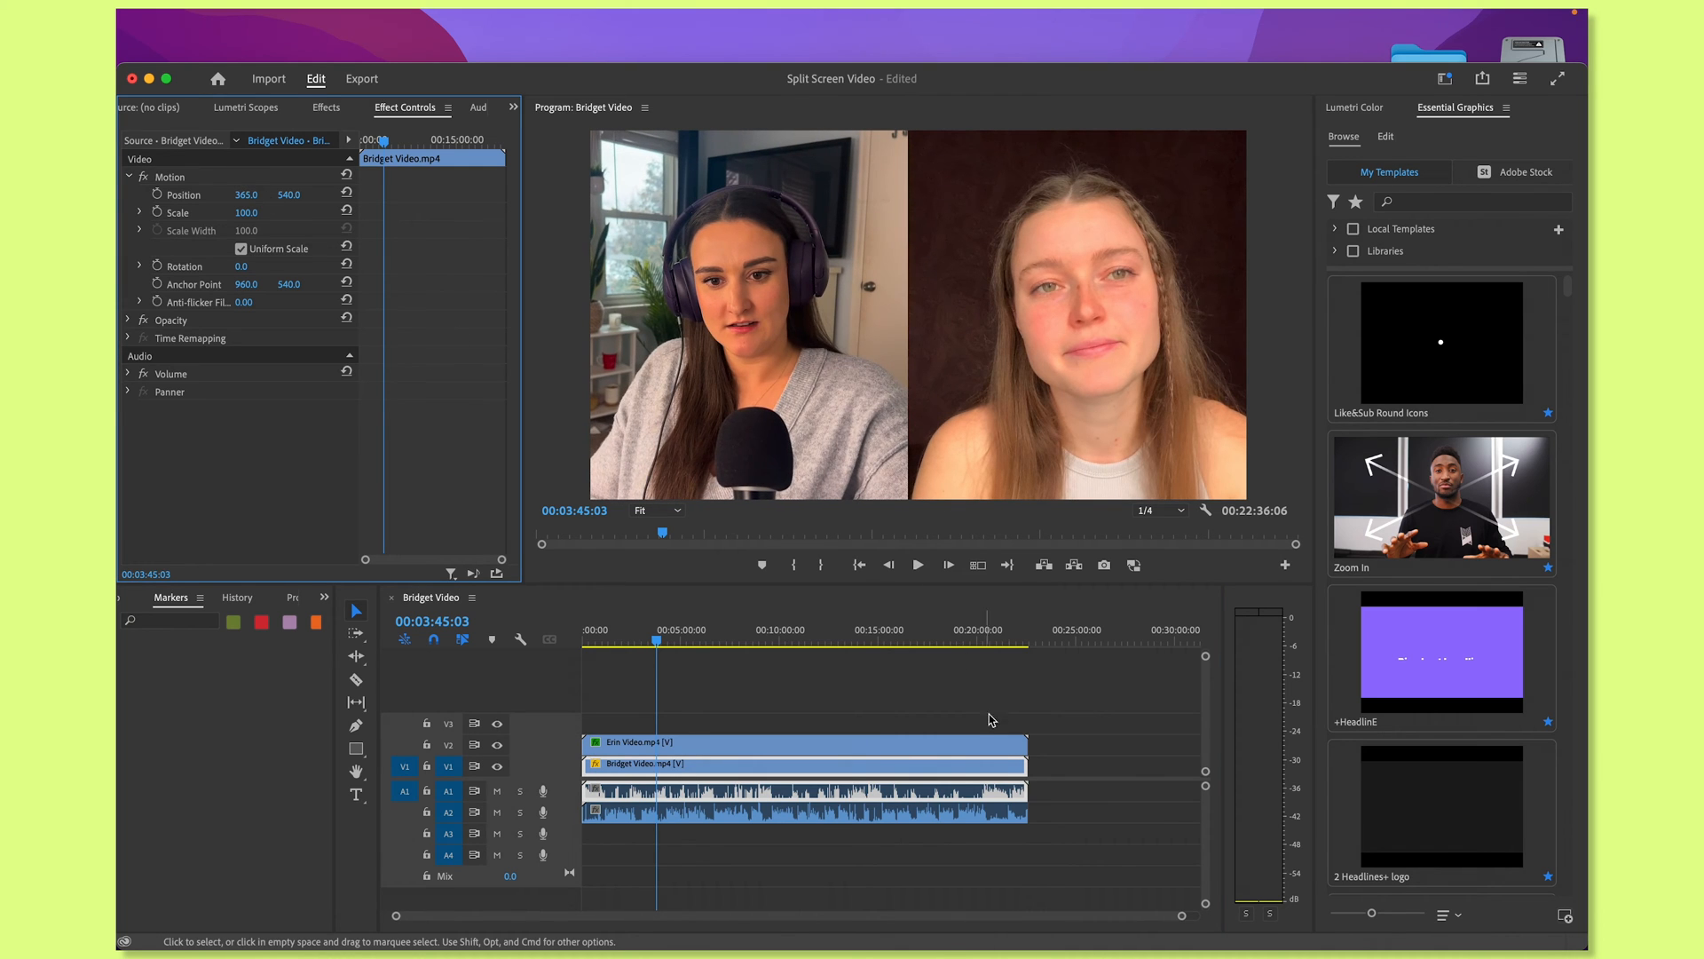
mouse_move(1006, 759)
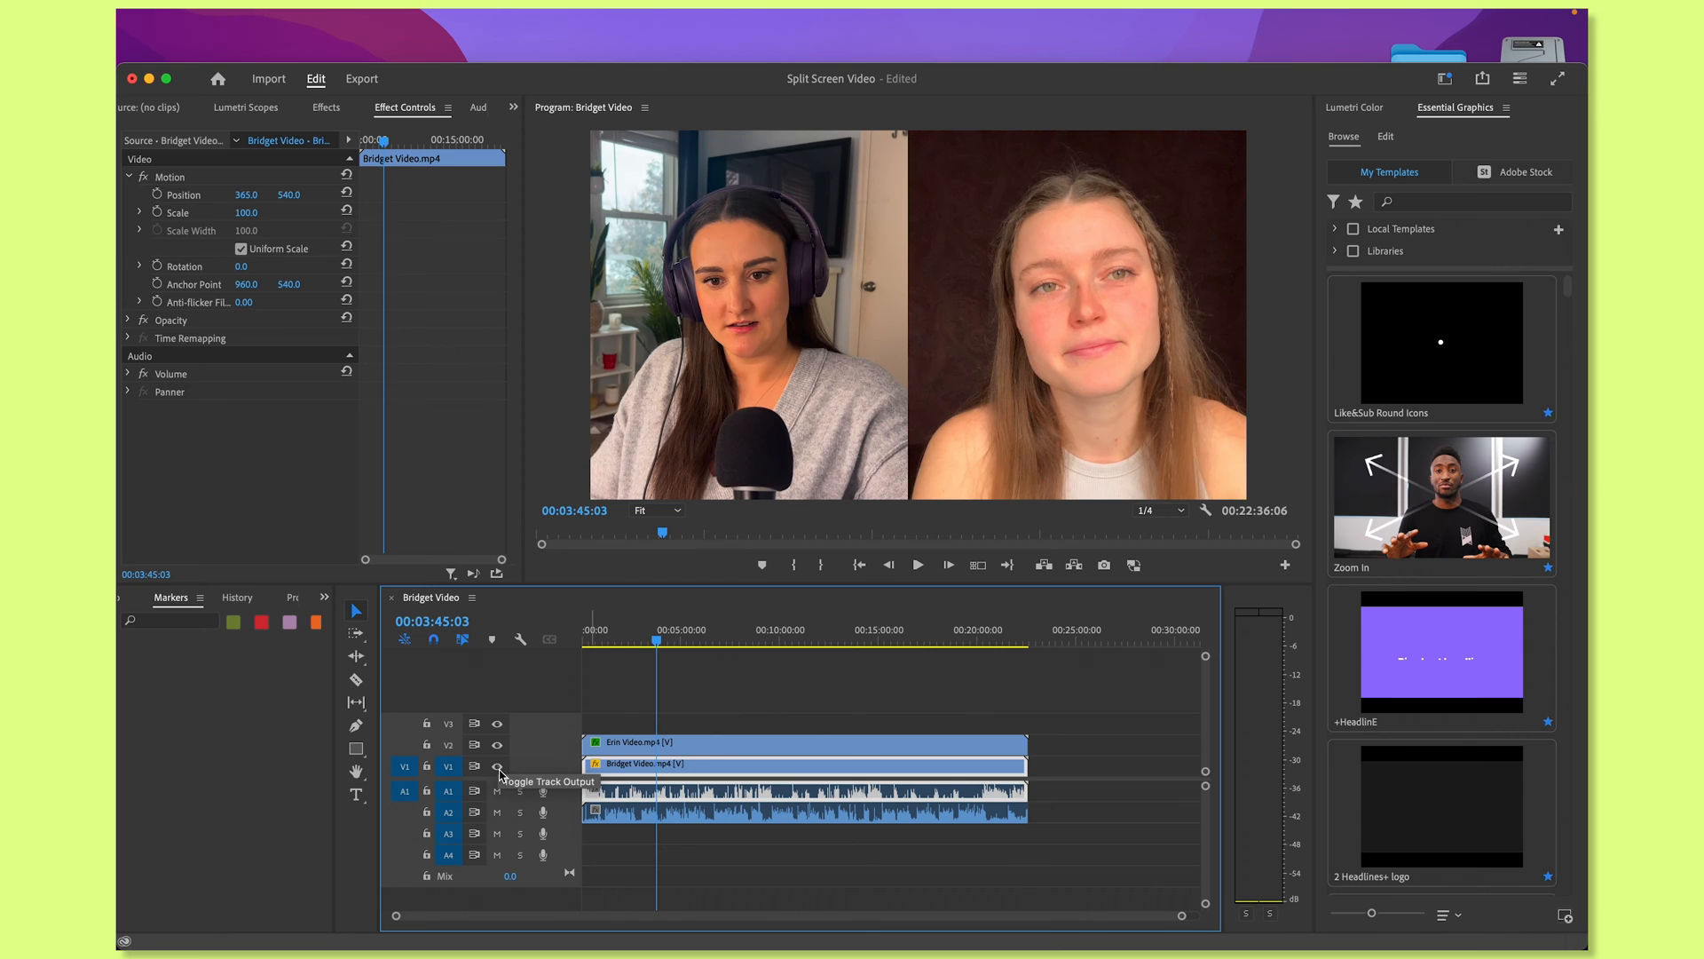
- Hide V1 output, then centre-align the 'Riverside is AWESOME!' title and move it left
click(497, 765)
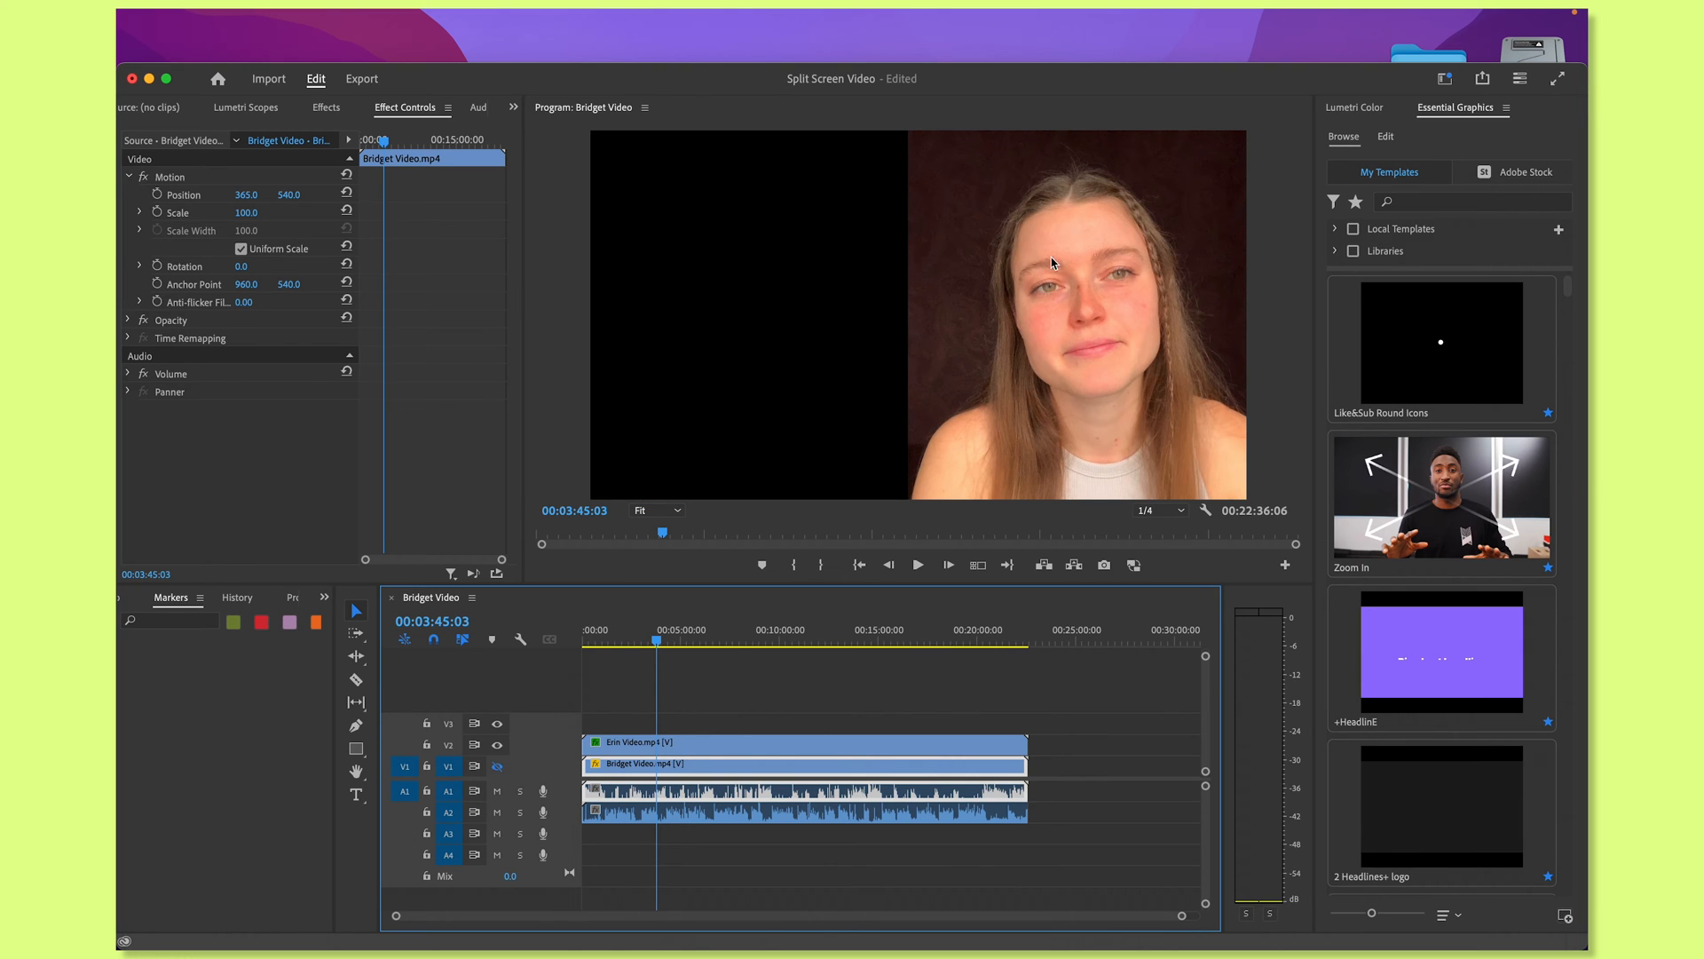
mouse_move(1054, 442)
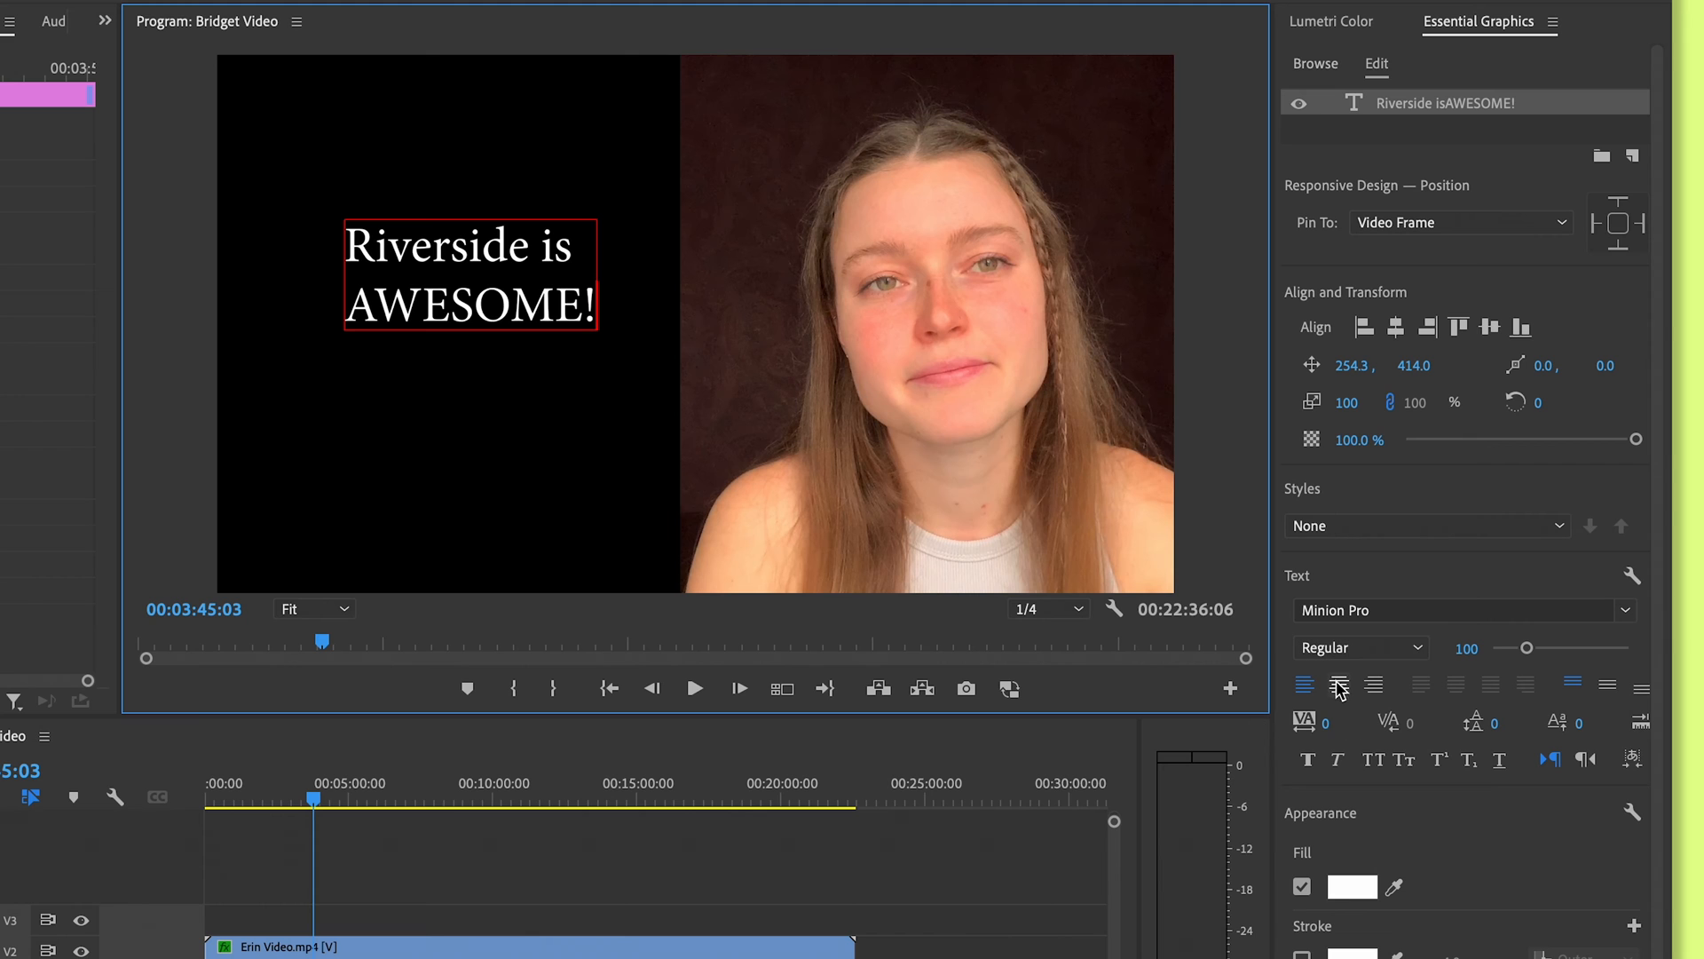
click(1337, 684)
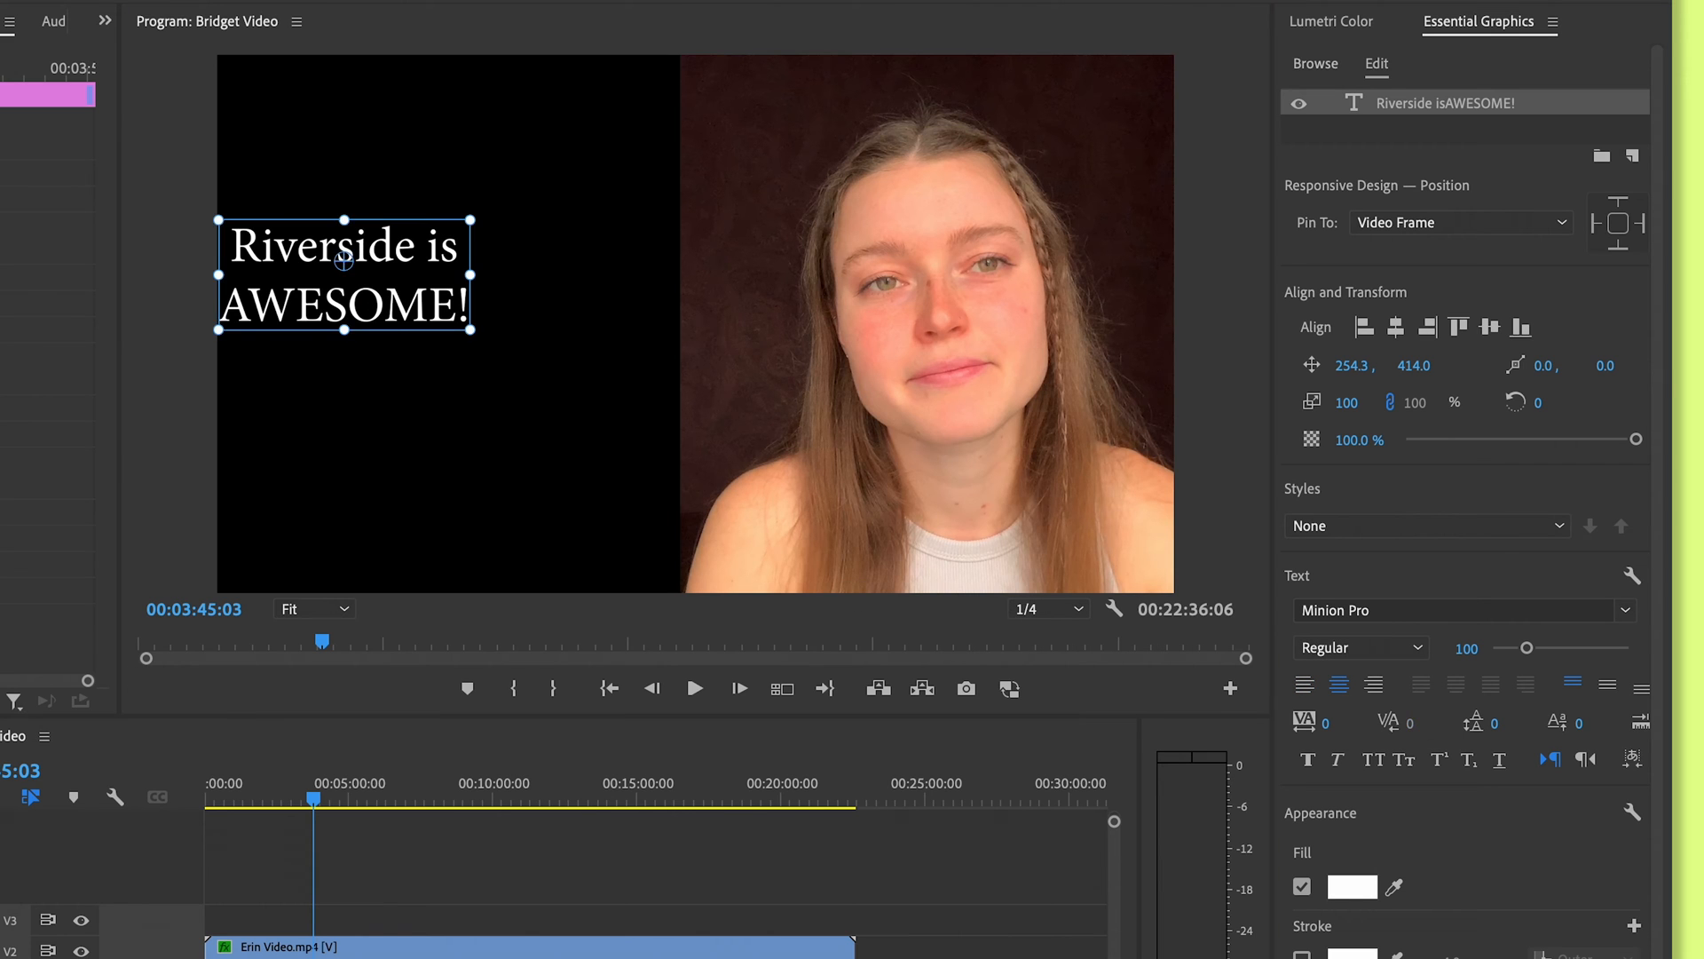
drag(343, 272, 426, 338)
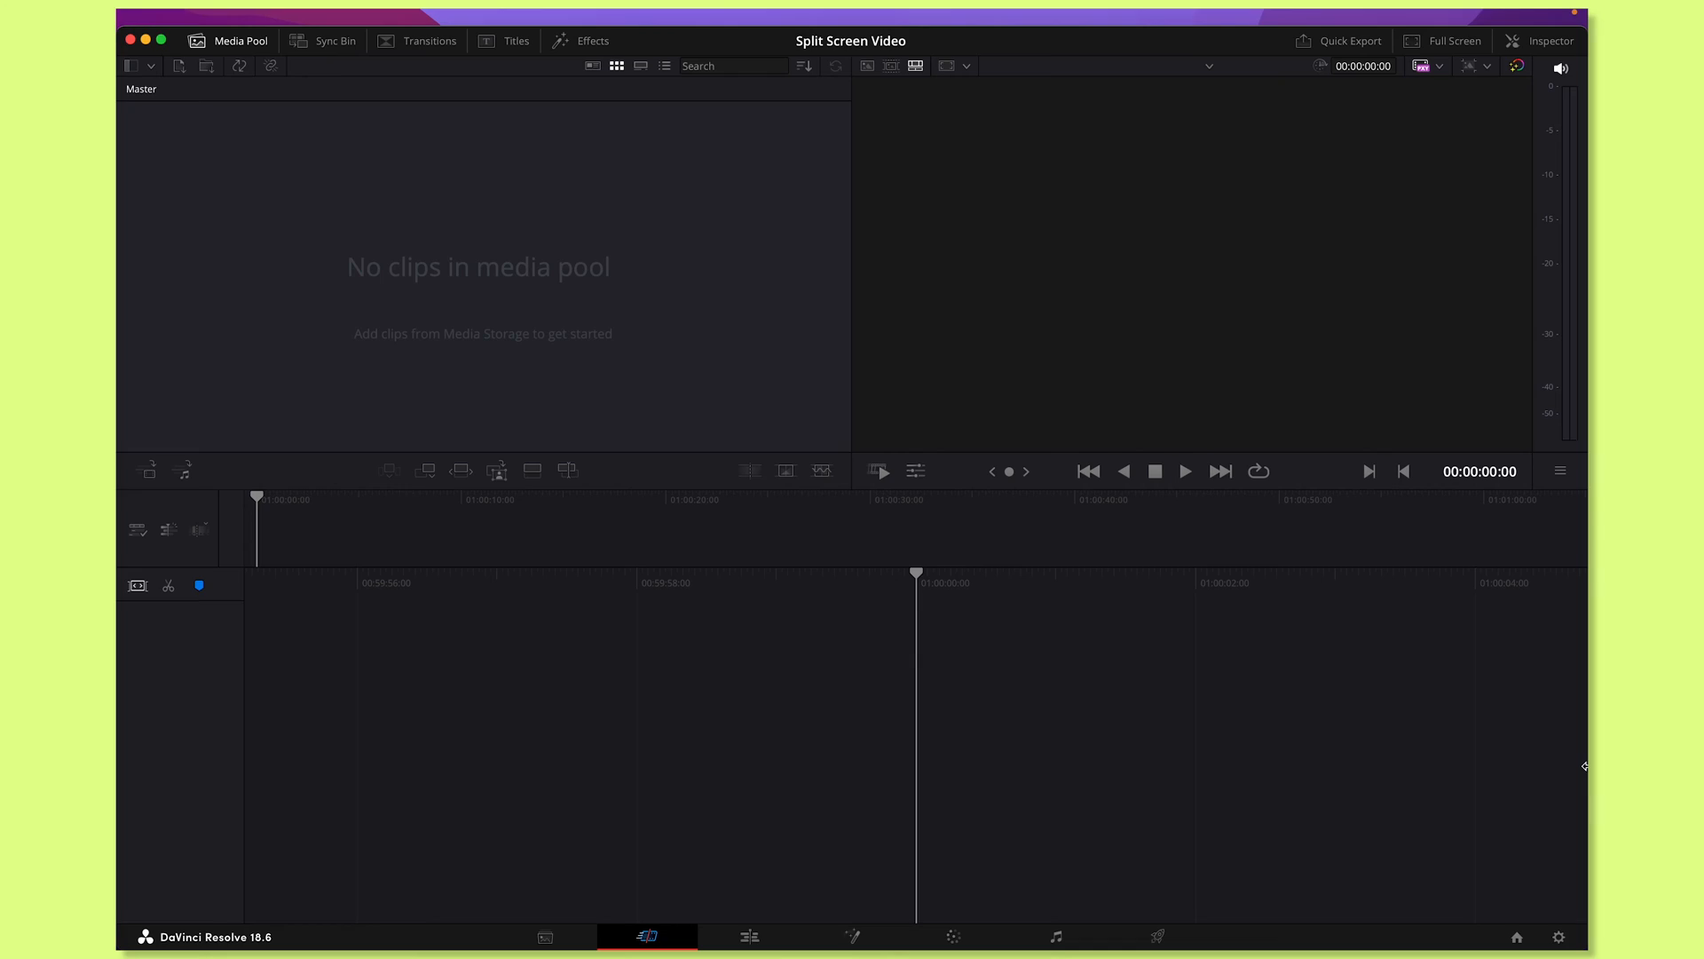
mouse_move(403, 678)
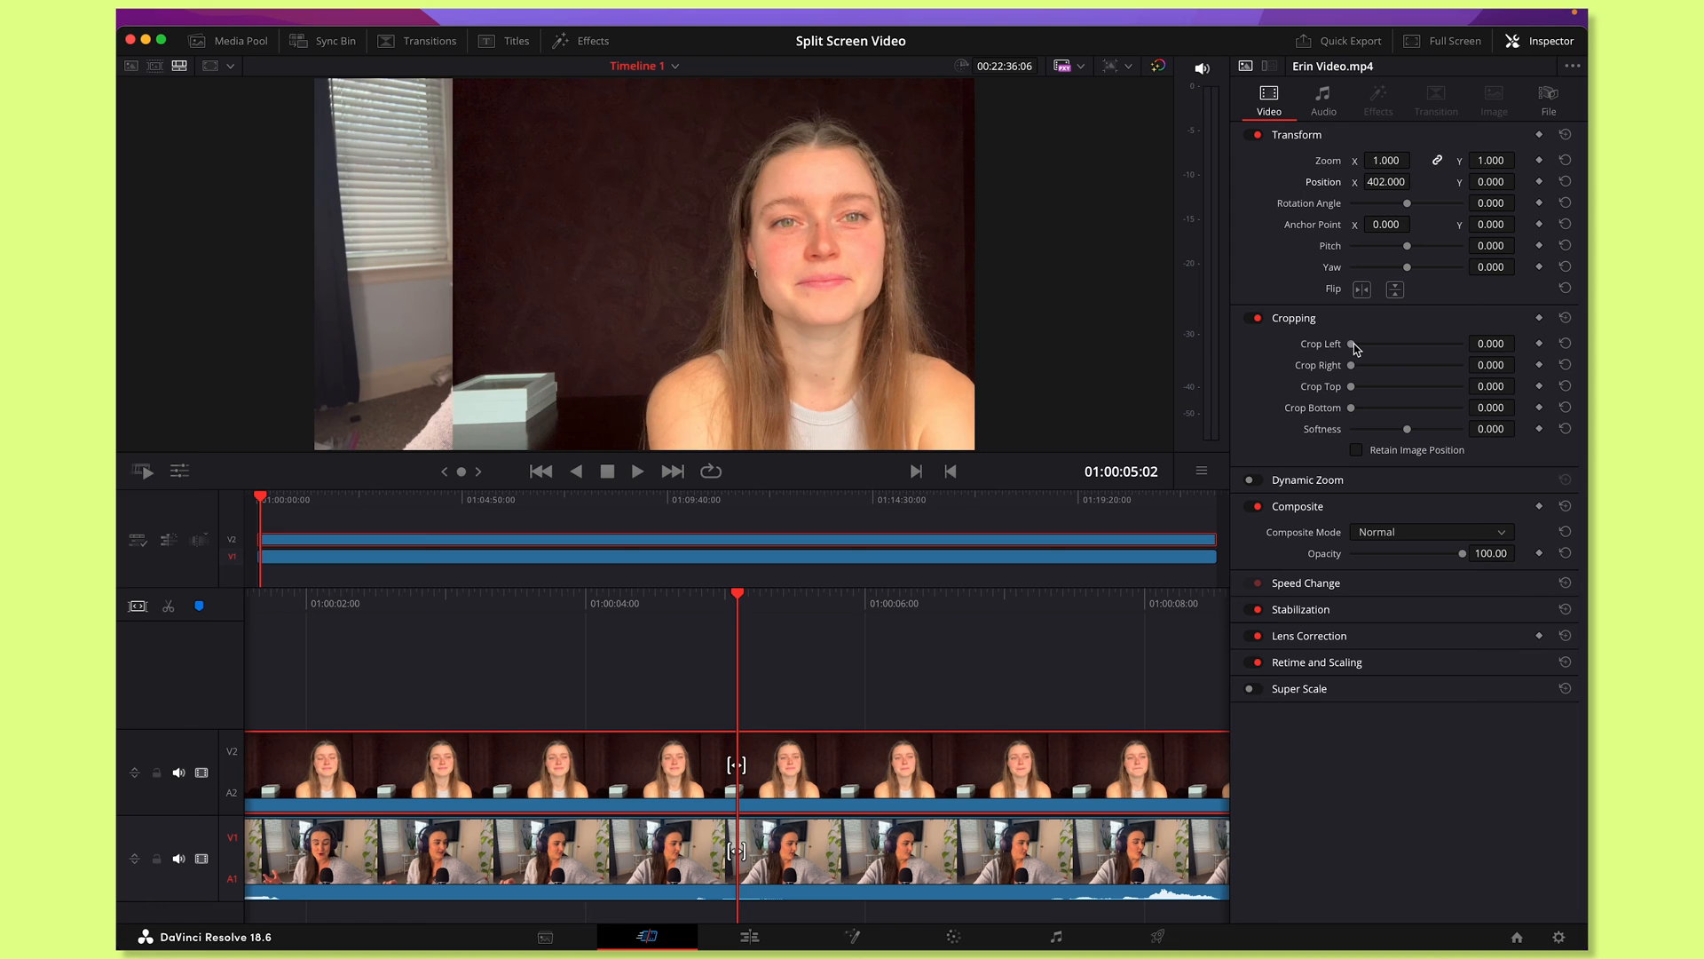
- Drag Crop Left to trim the left edge of Erin's top clip
drag(1355, 343, 1434, 343)
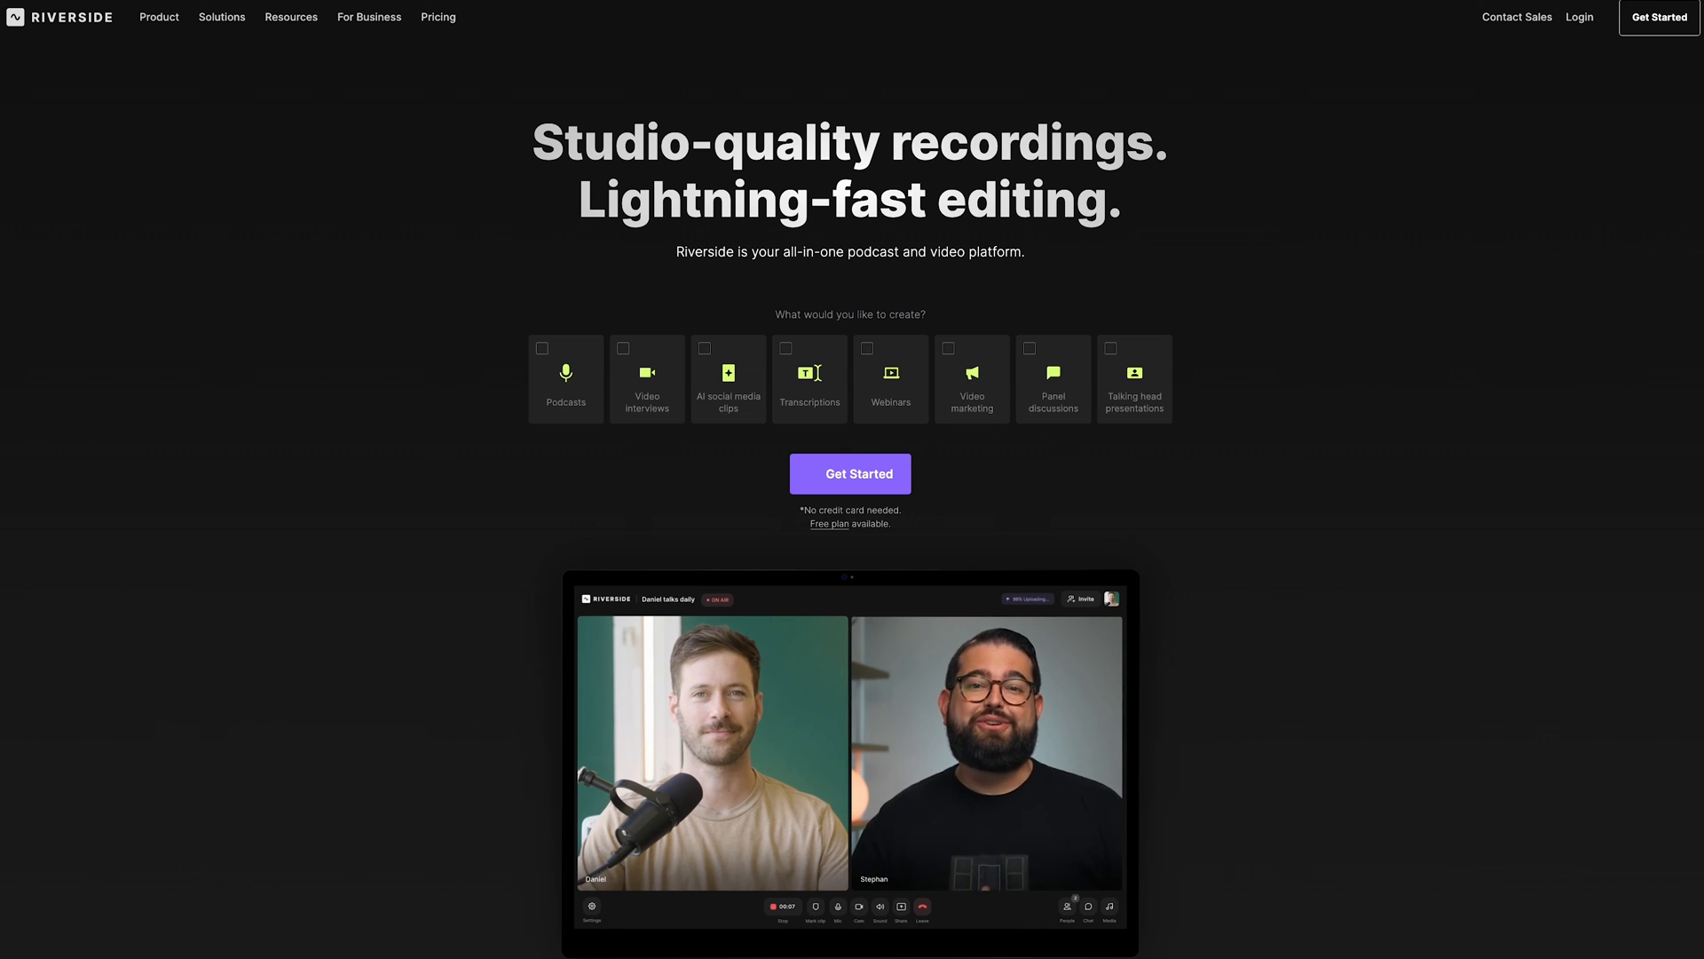
- Log in to Riverside to reach the saved recordings
click(851, 473)
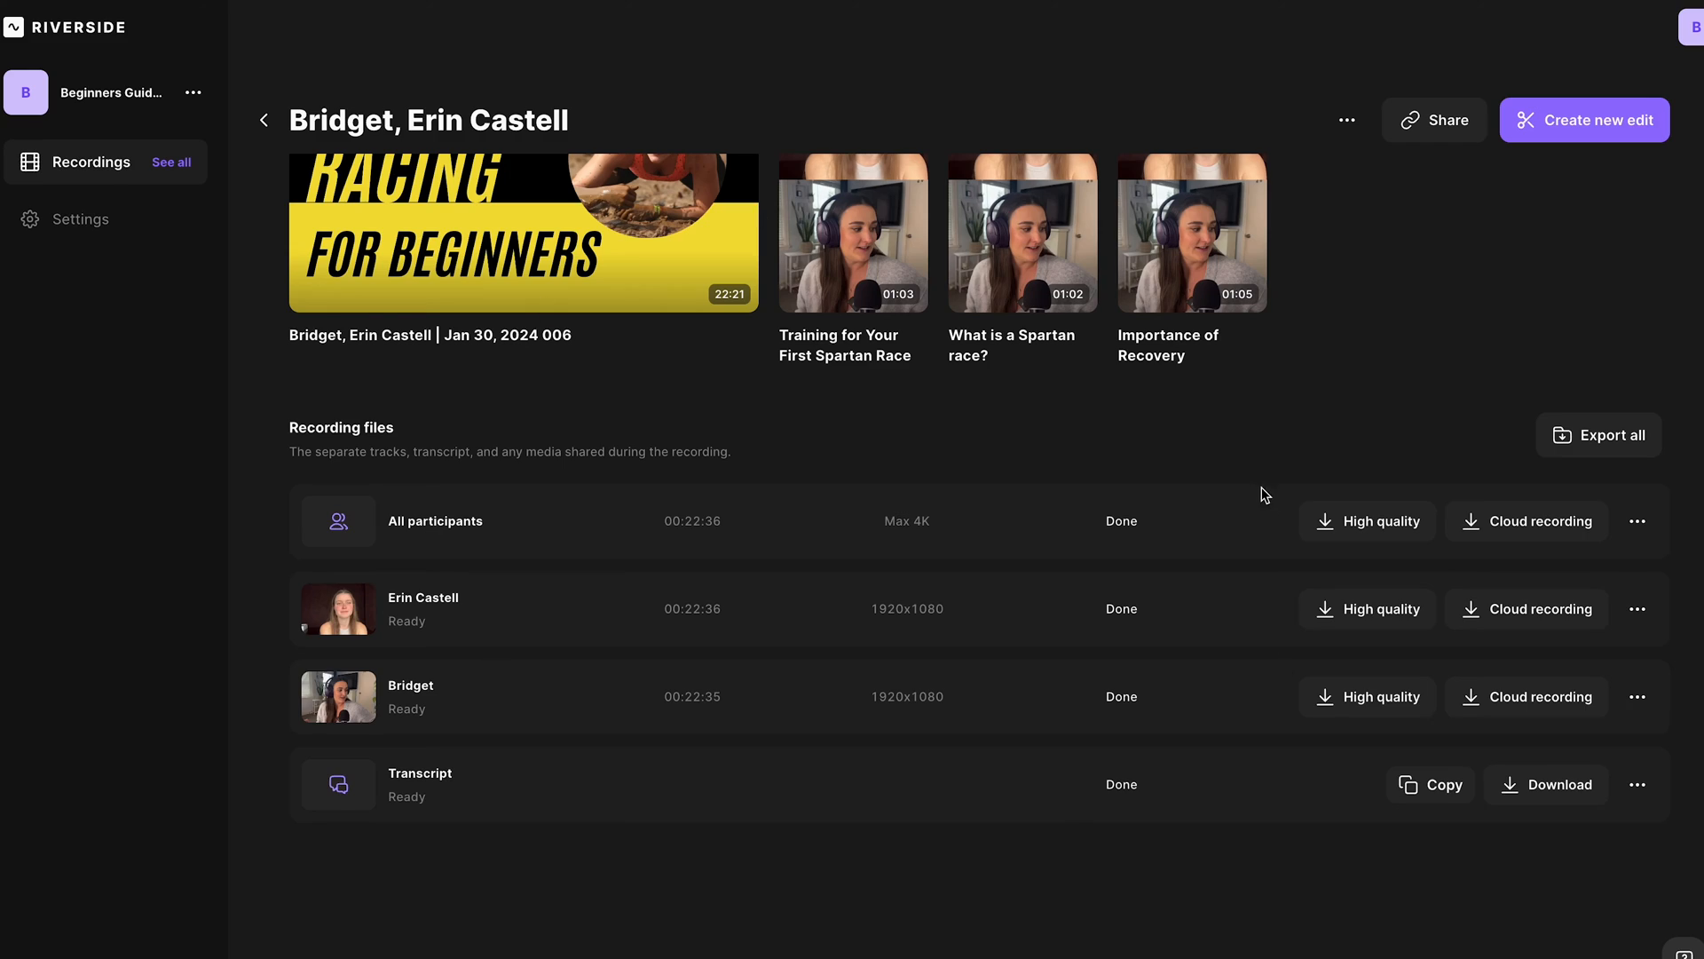
mouse_move(900, 523)
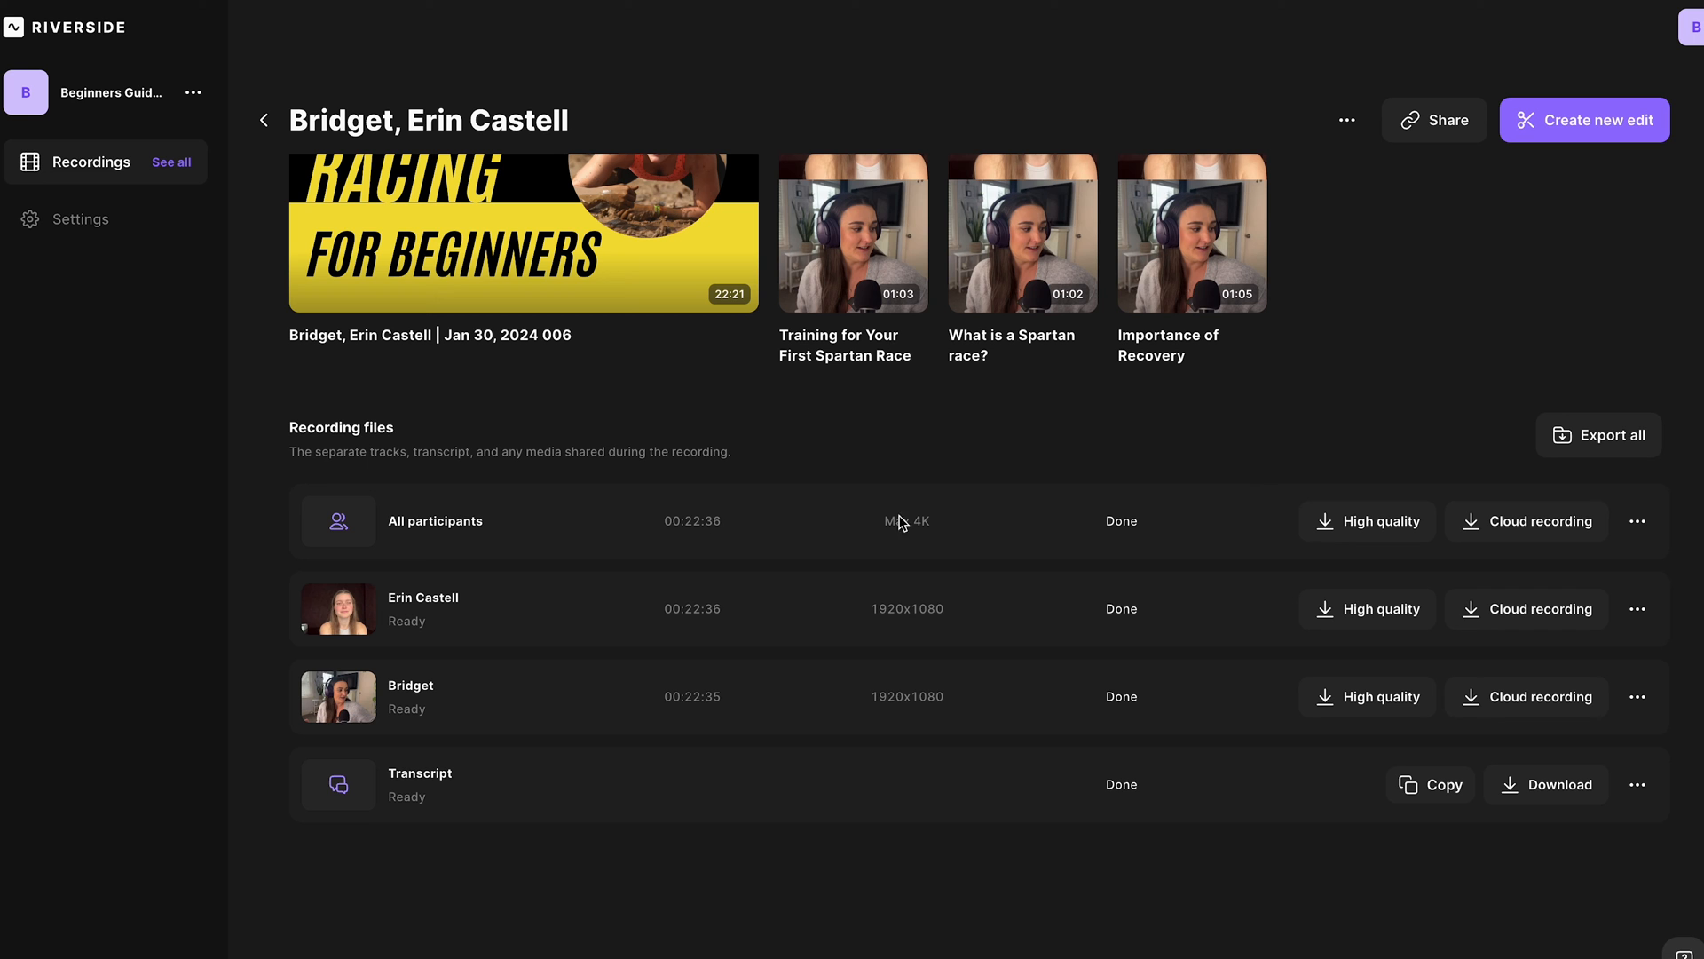
mouse_move(394, 623)
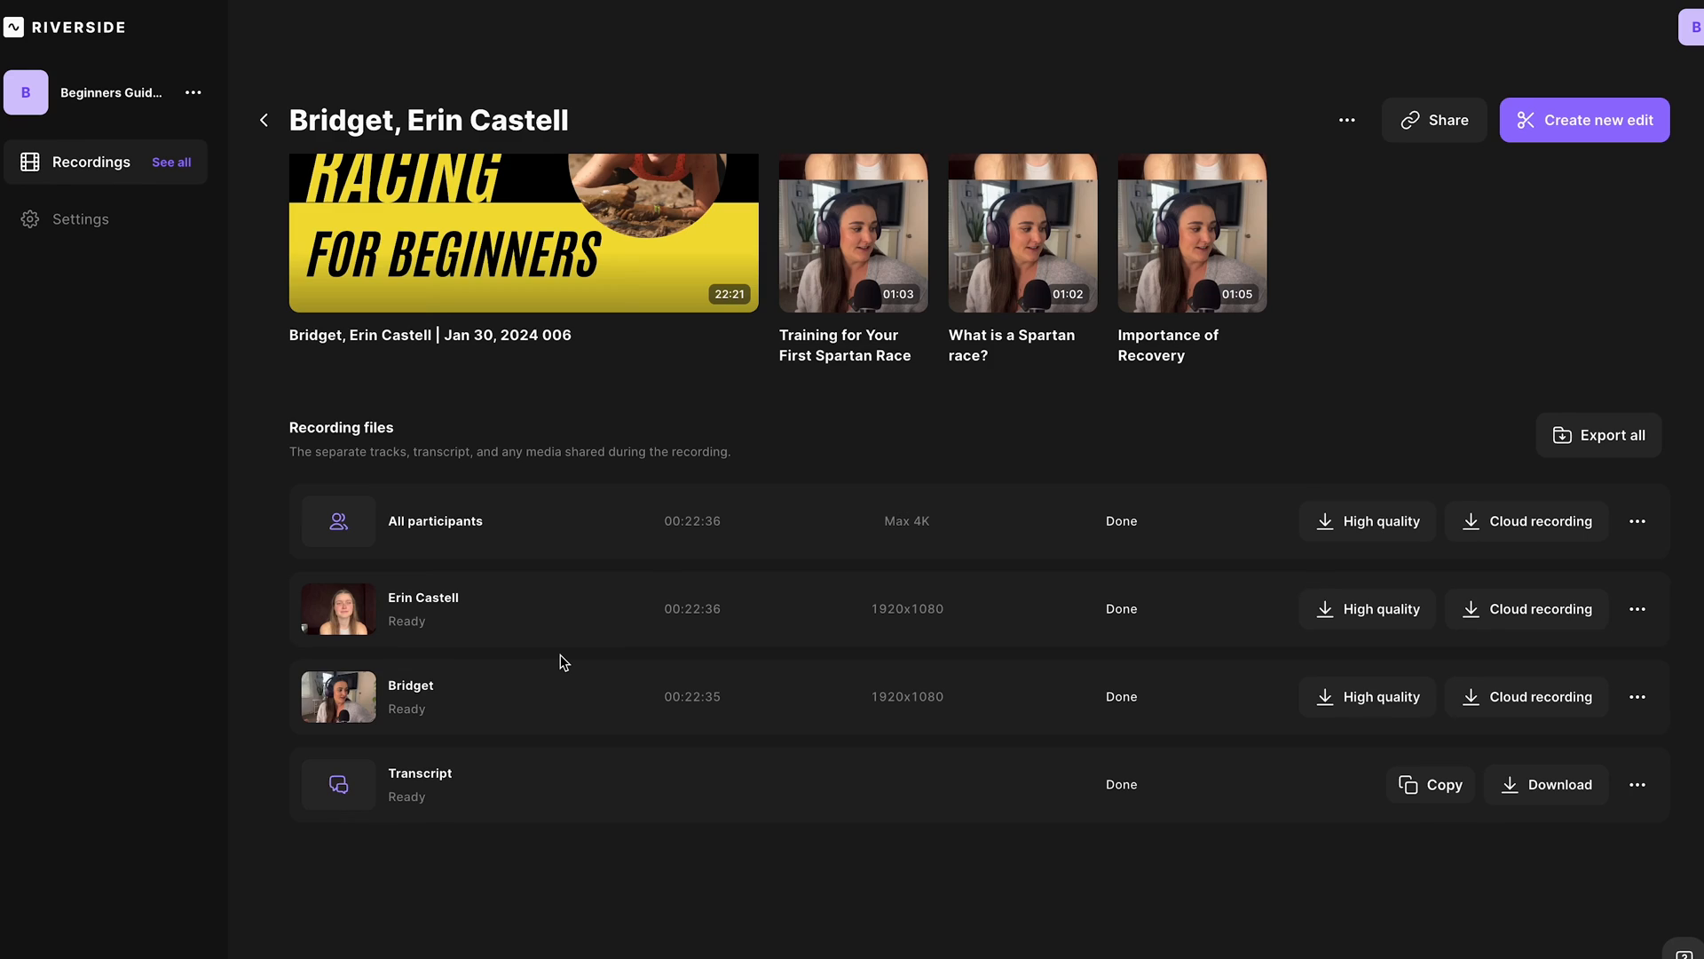
mouse_move(1569, 243)
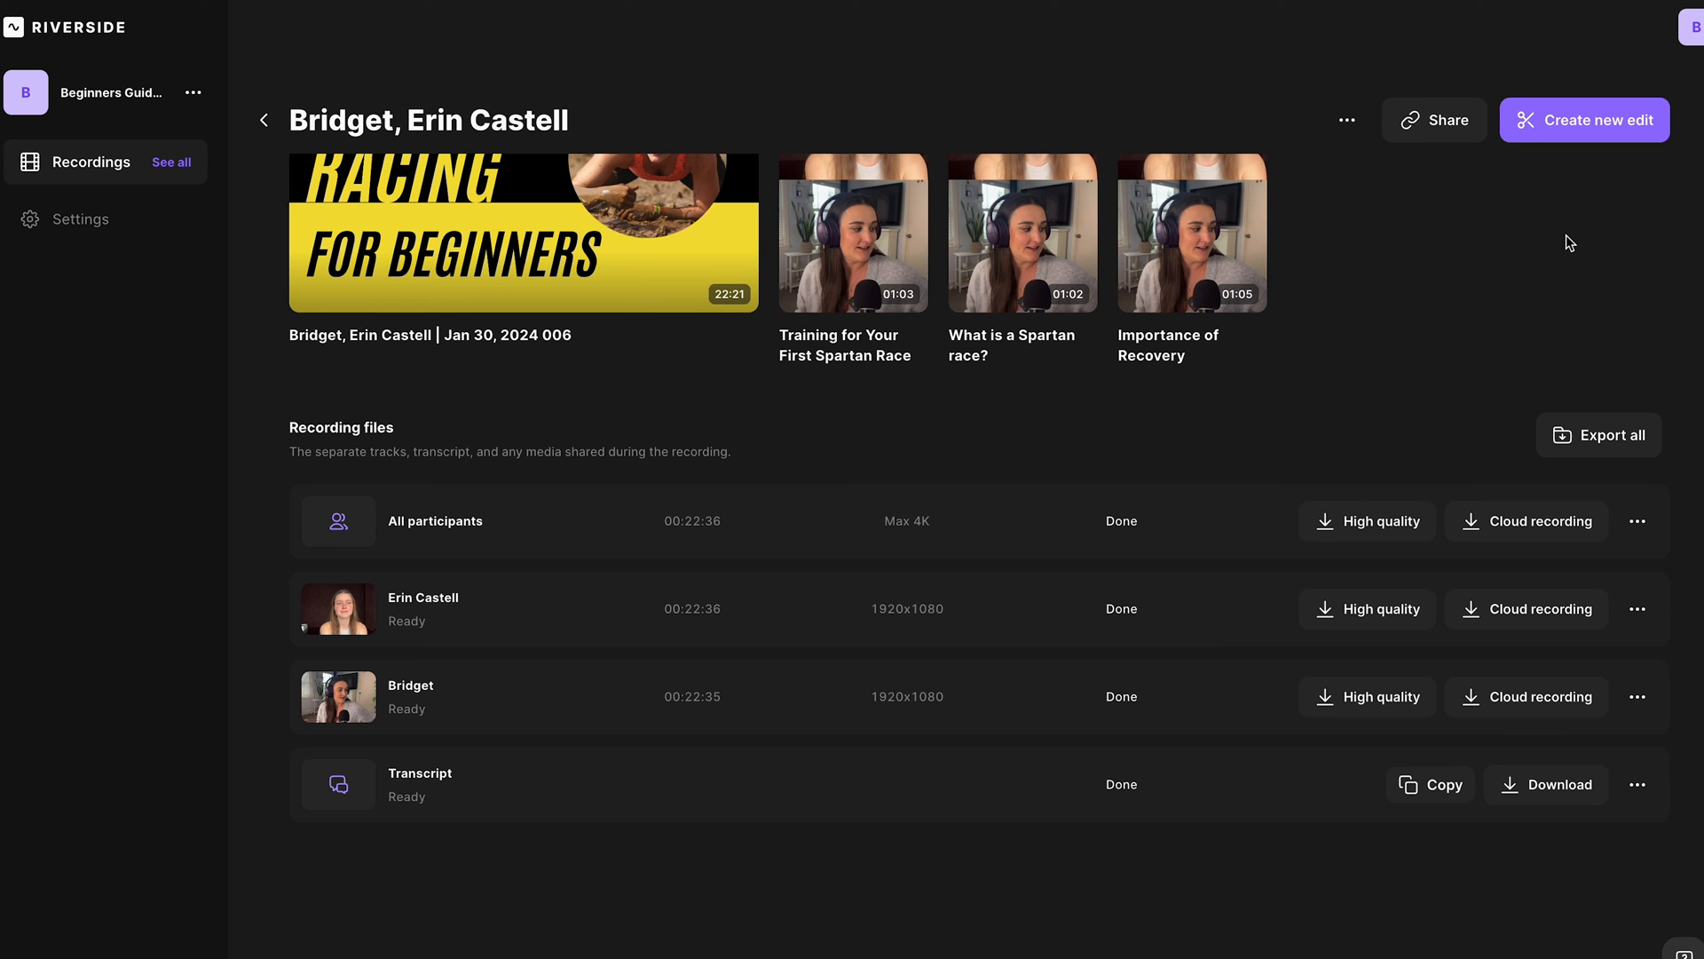
mouse_move(1539, 225)
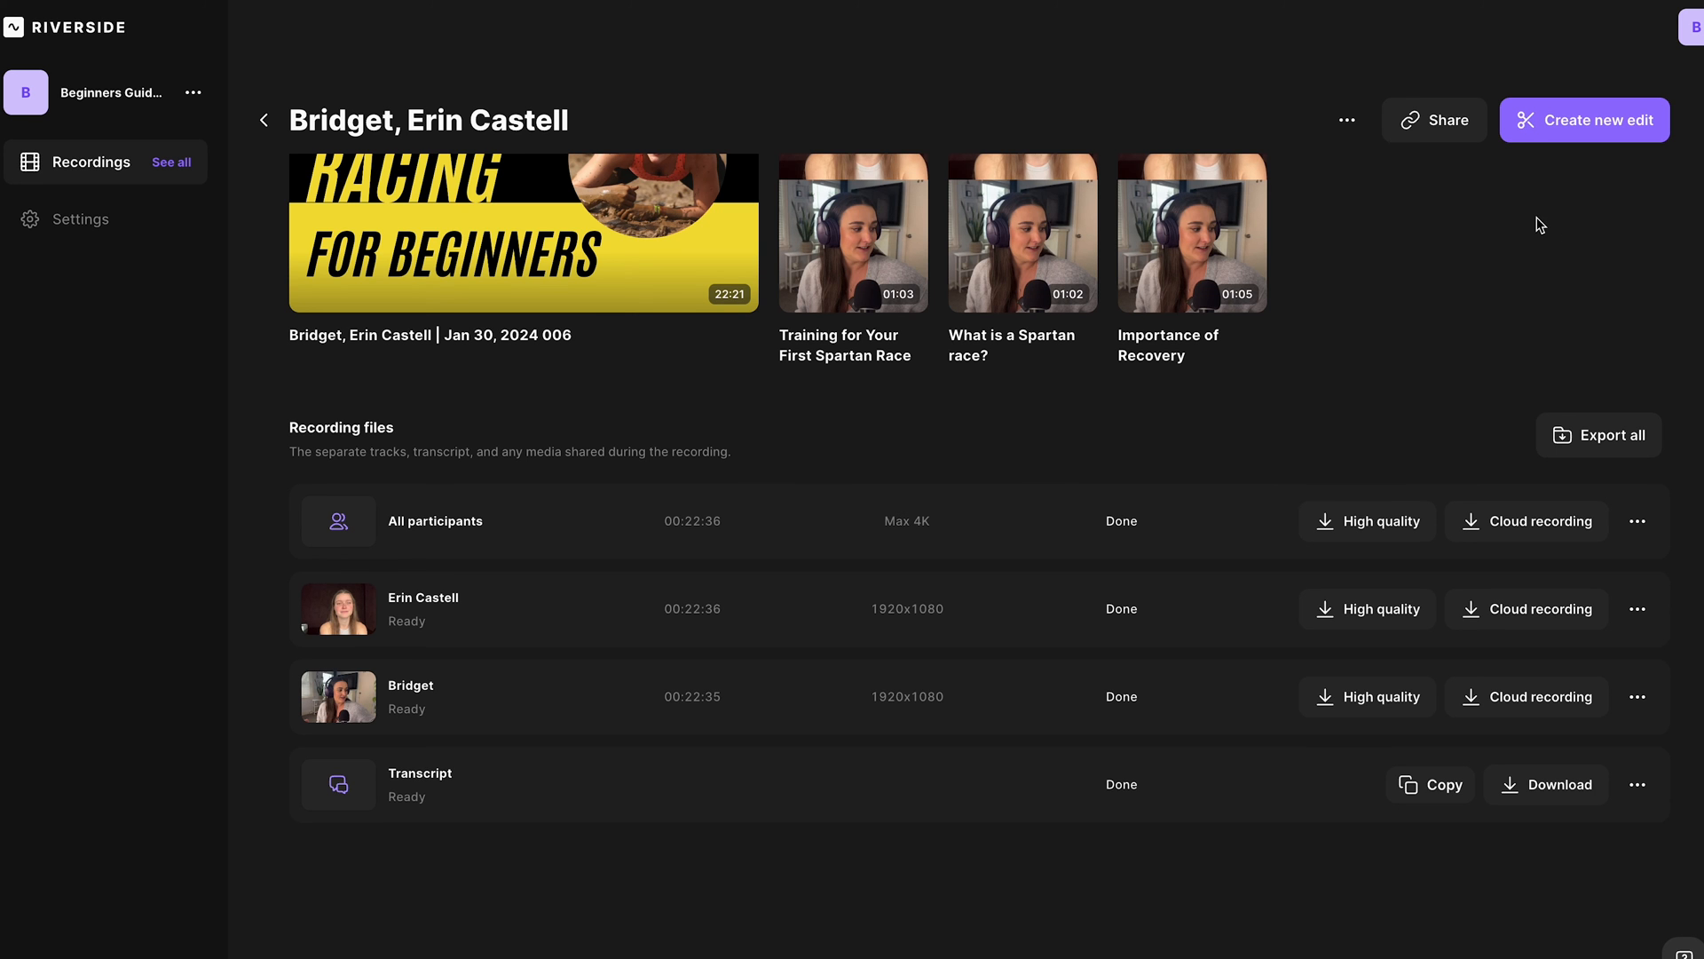
- Create a new side-by-side edit and briefly view the Text overlay options
click(1582, 119)
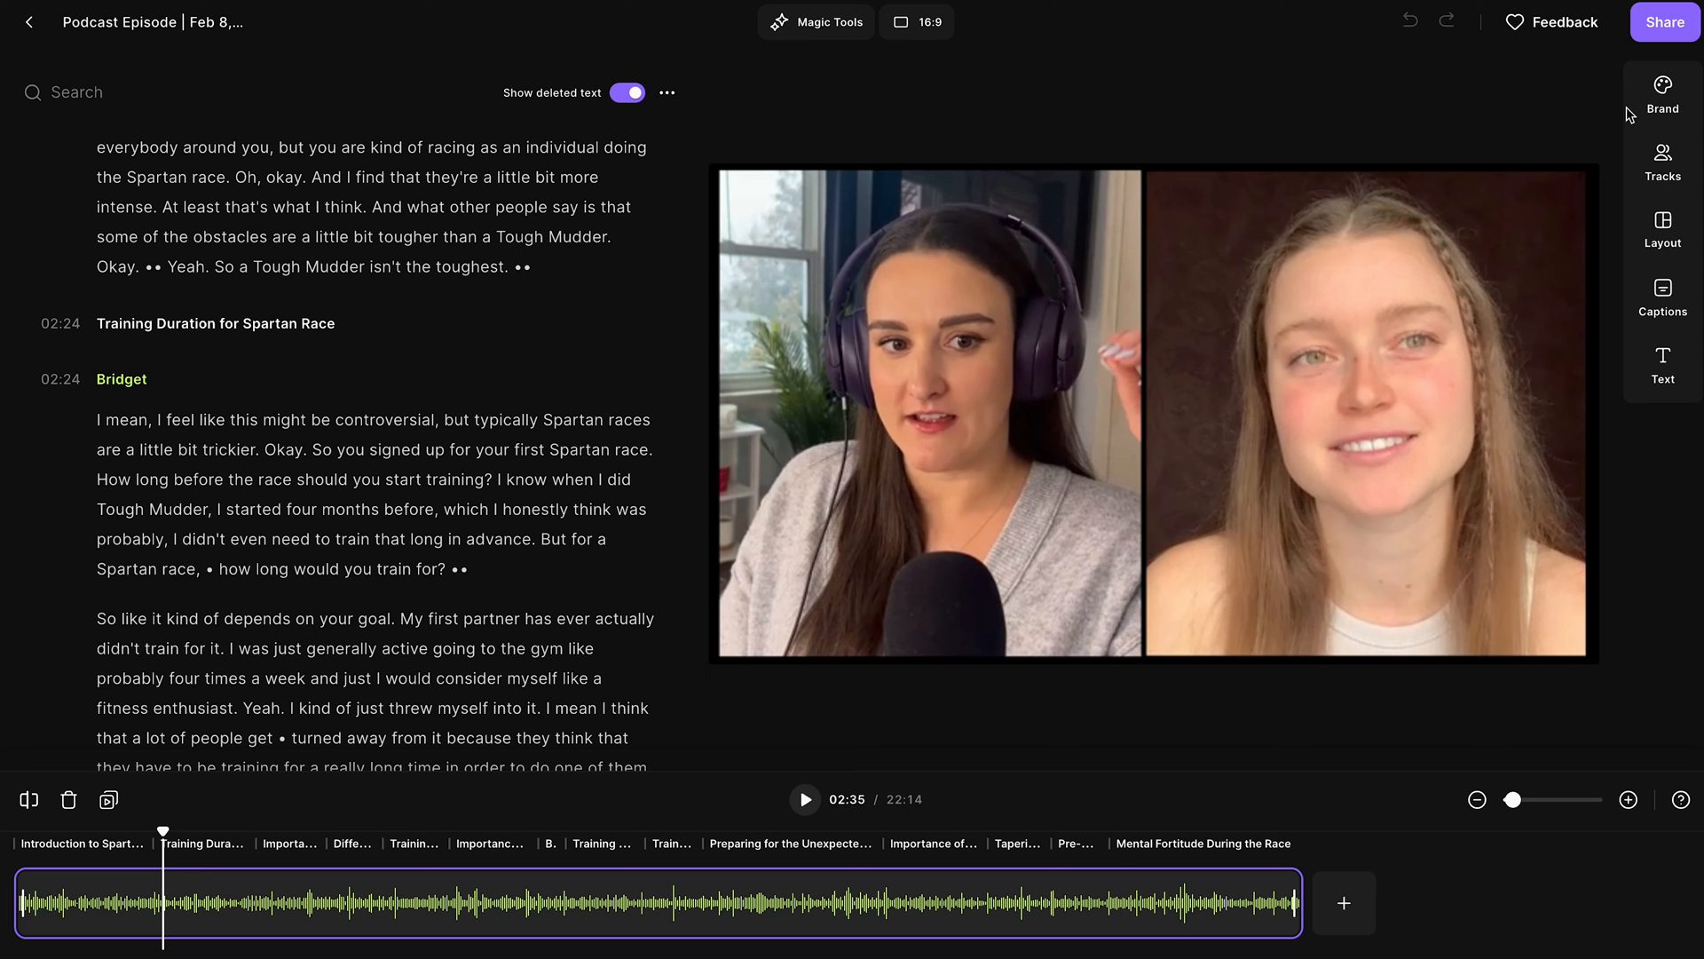
mouse_move(1139, 393)
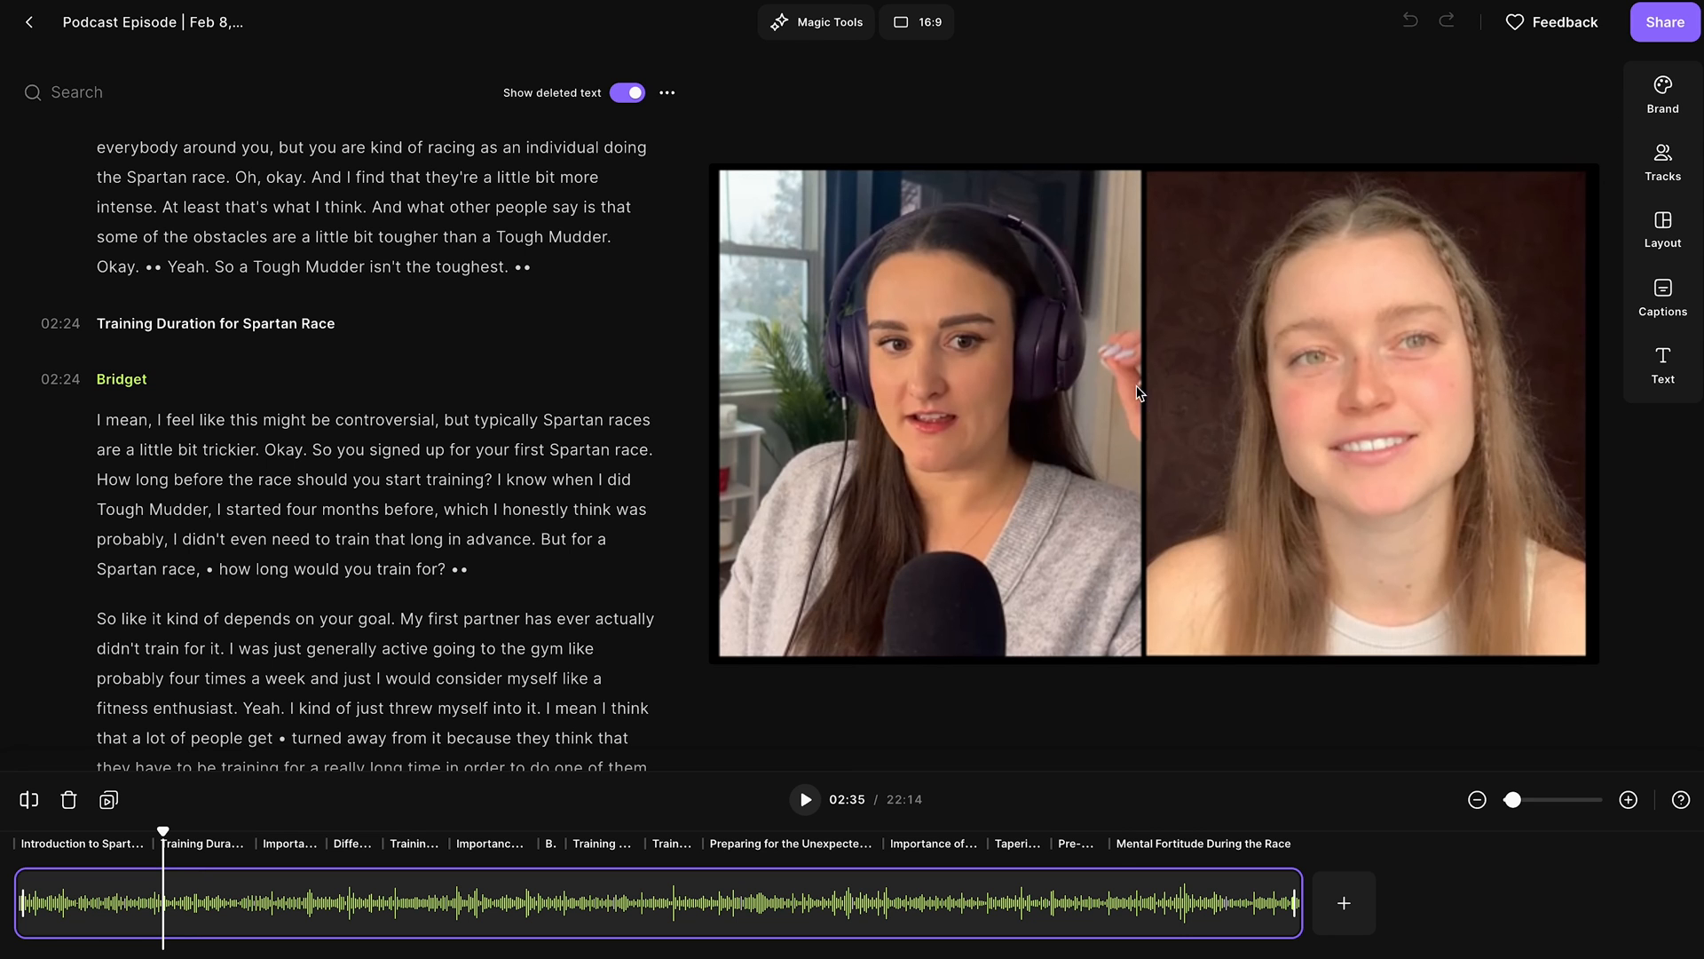
click(916, 21)
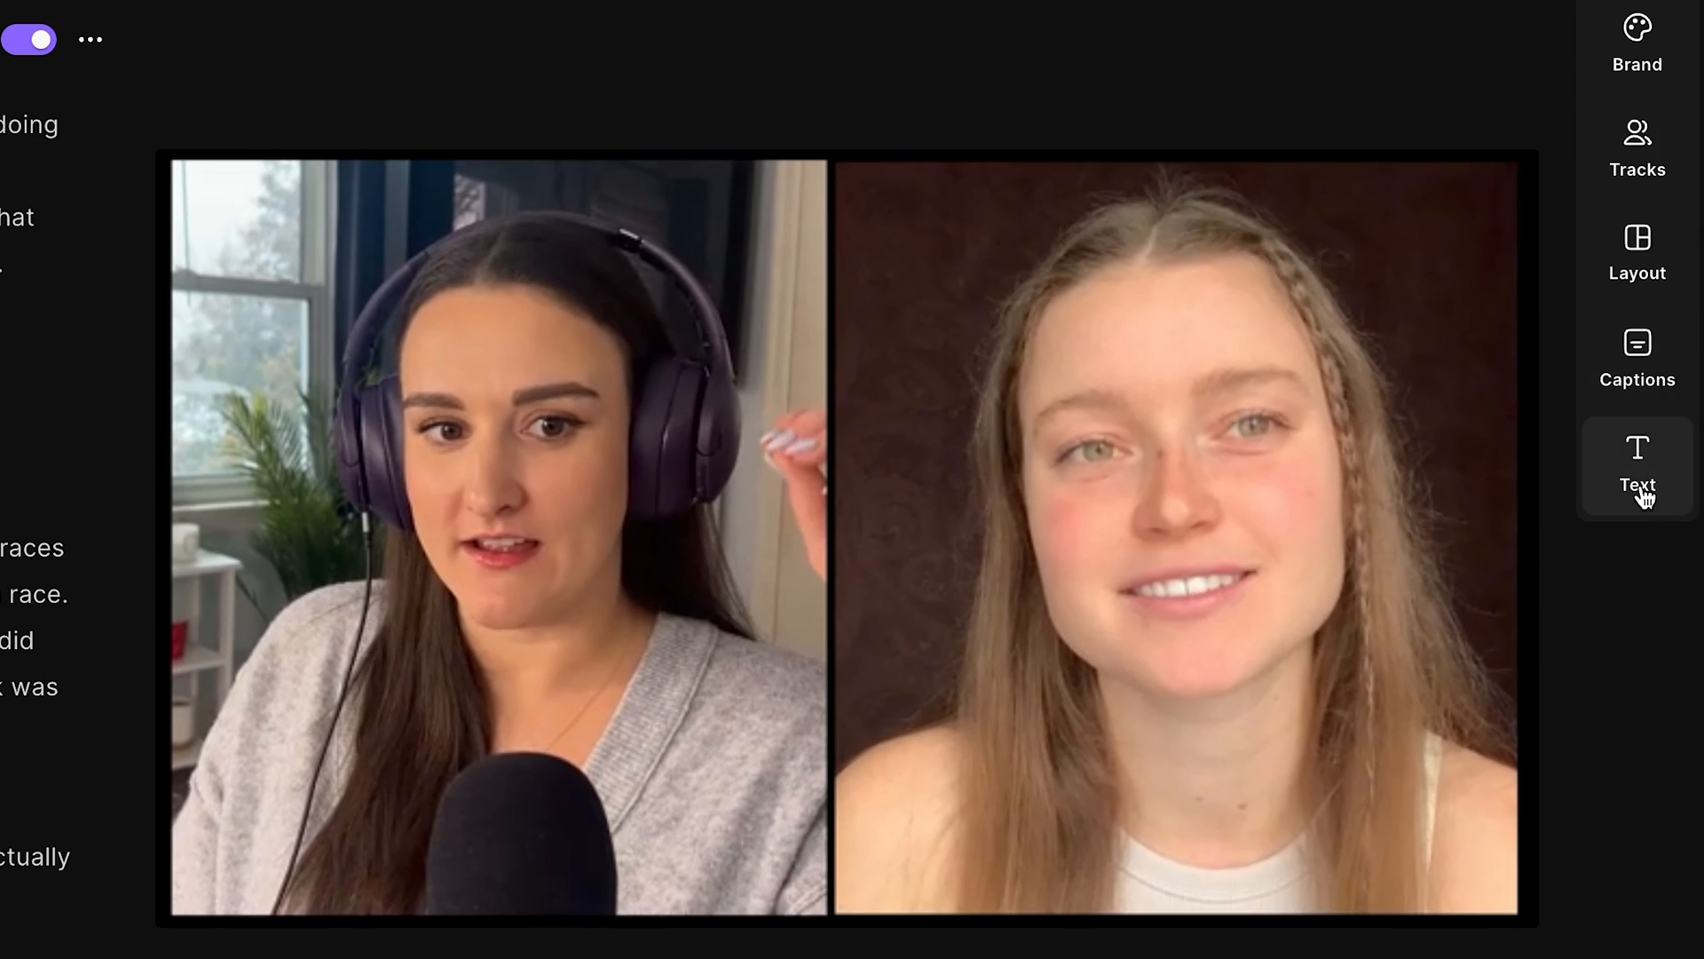
click(1637, 461)
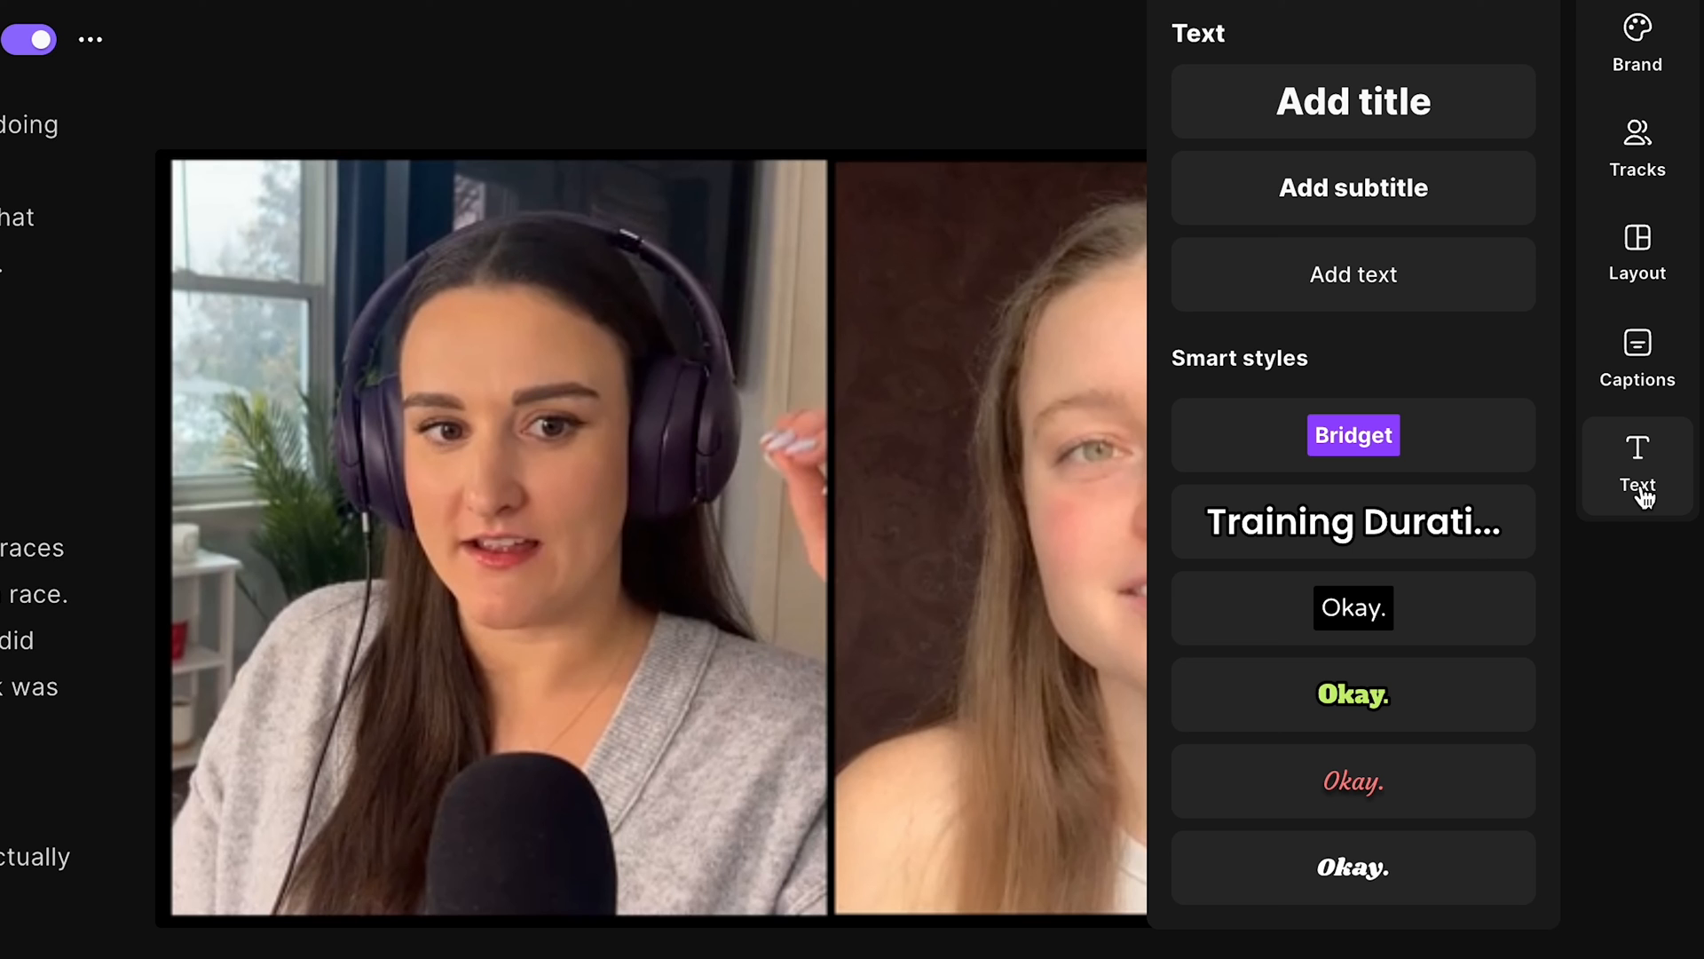
click(1636, 465)
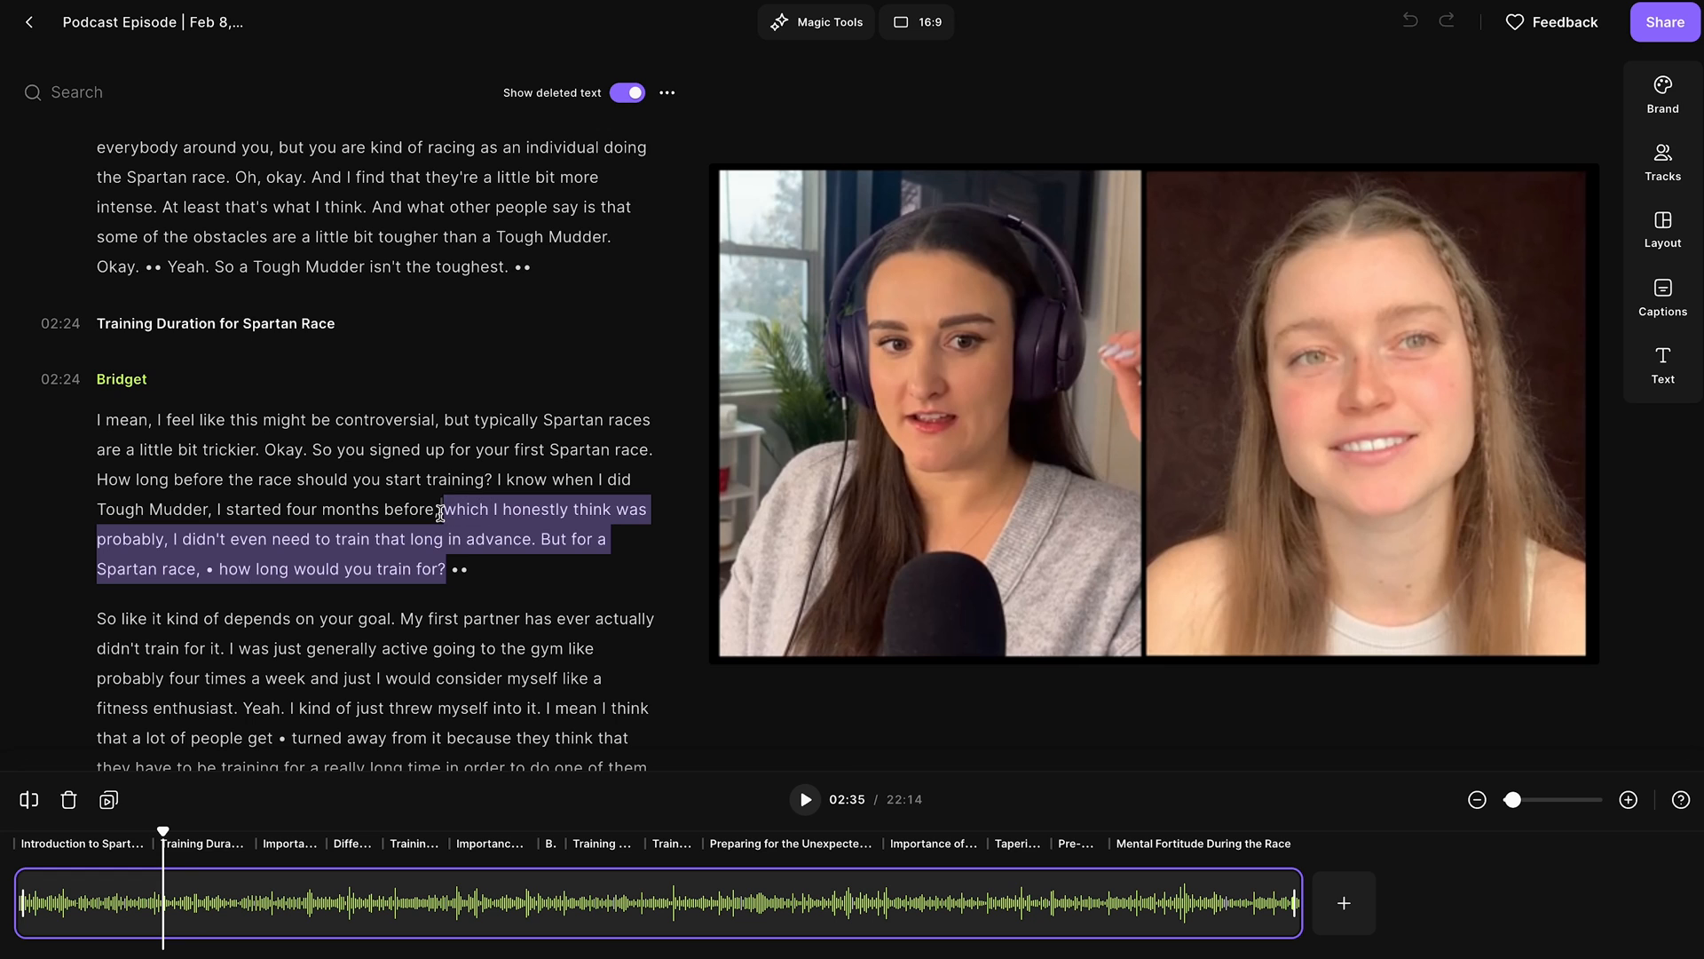